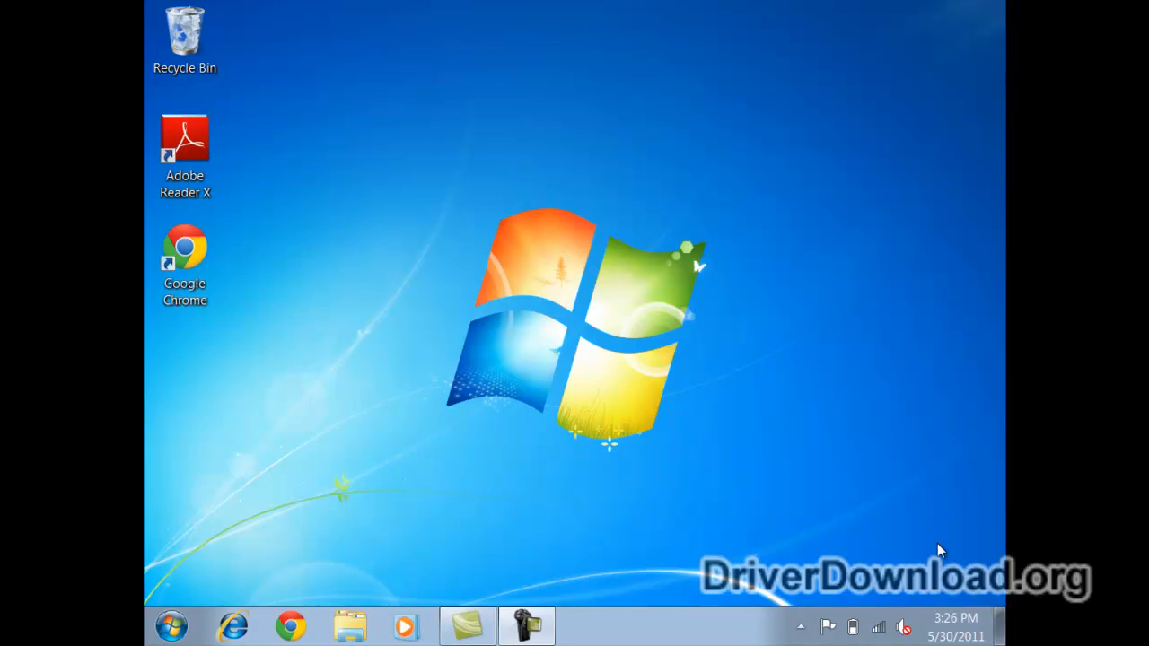
pyautogui.moveTo(527, 349)
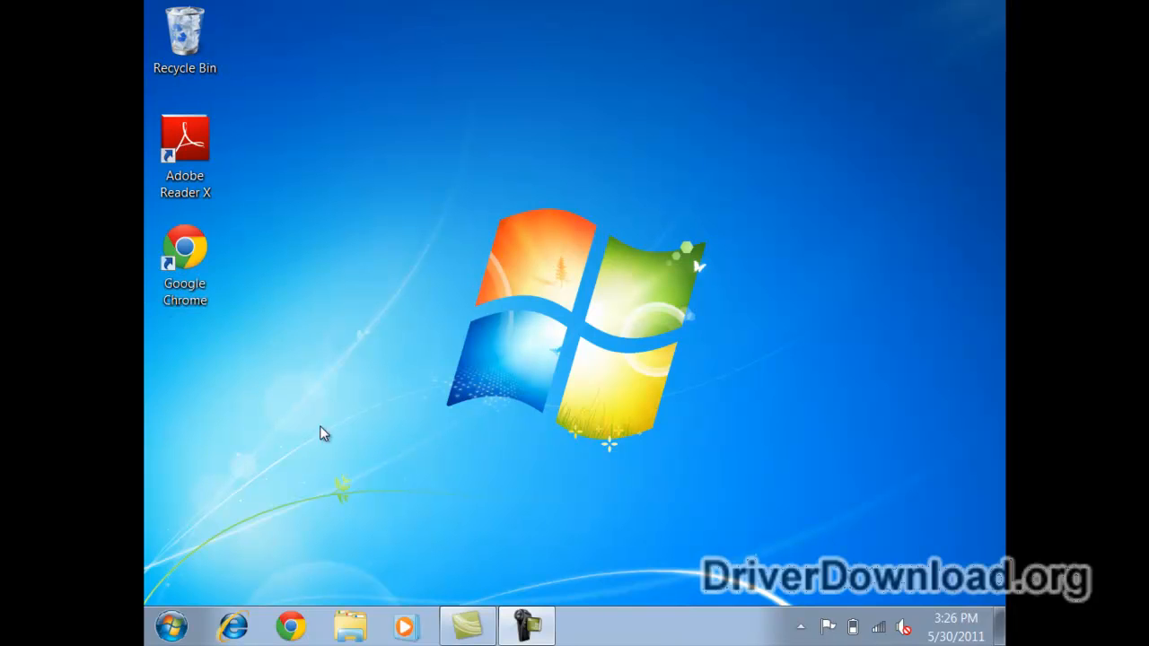
pyautogui.moveTo(350, 301)
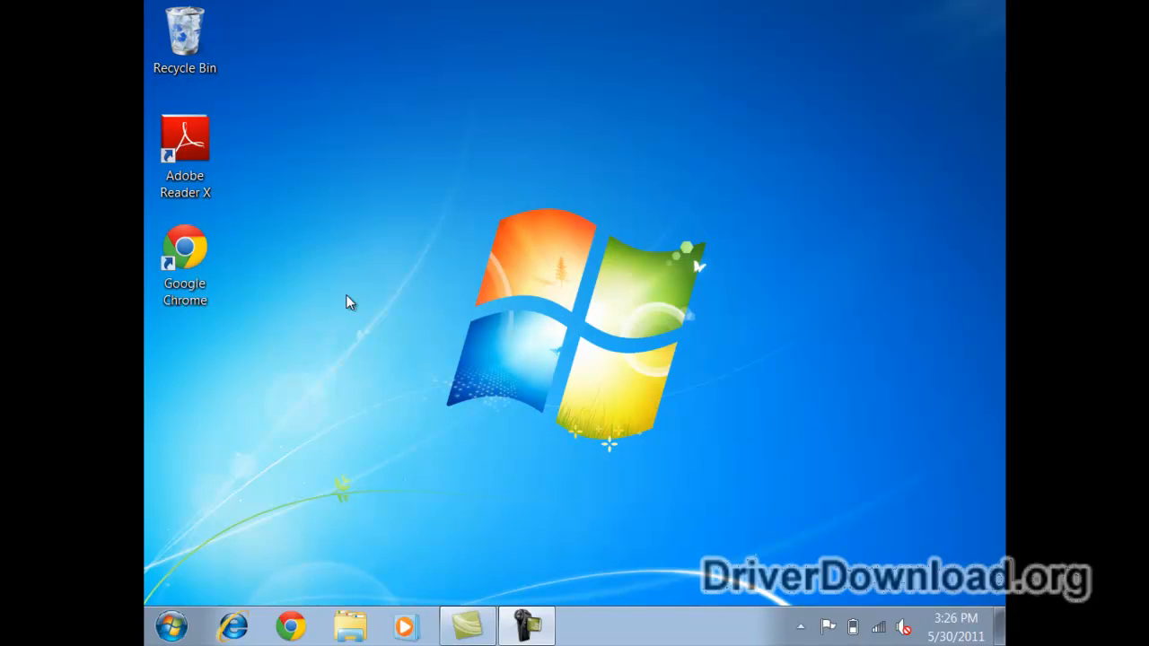
pyautogui.moveTo(588, 286)
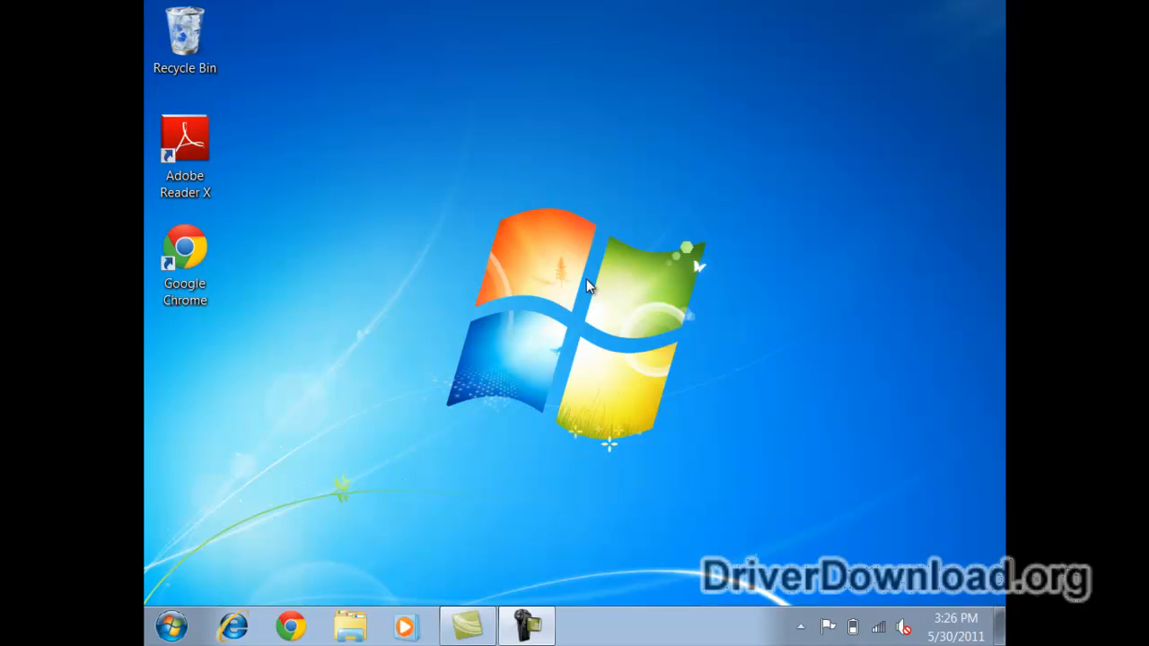
# Check the available screen resolutions, then reach Device Manager through Control Panel's Hardware and Sound.
pyautogui.rightClick(588, 287)
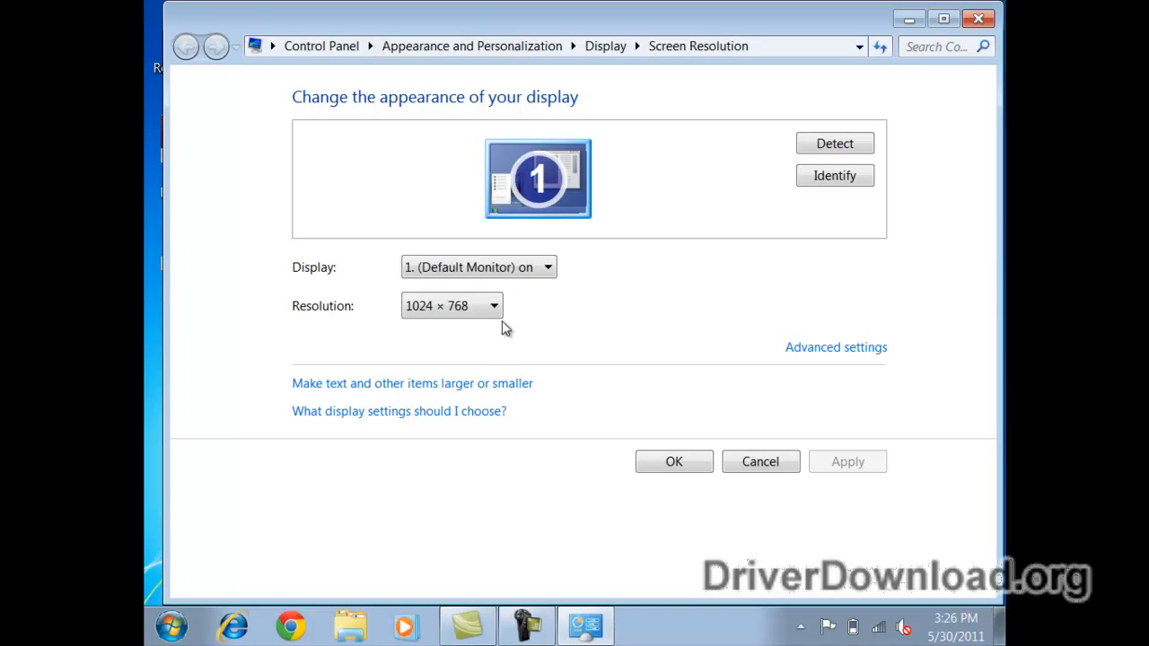
pyautogui.click(492, 305)
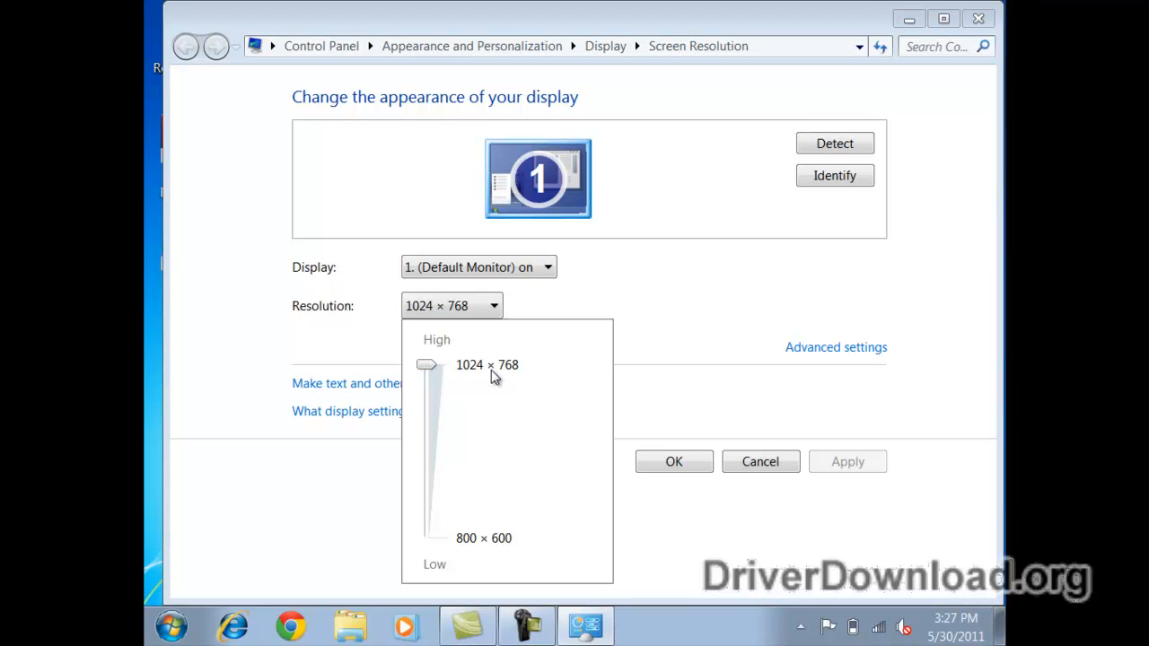
pyautogui.moveTo(499, 368)
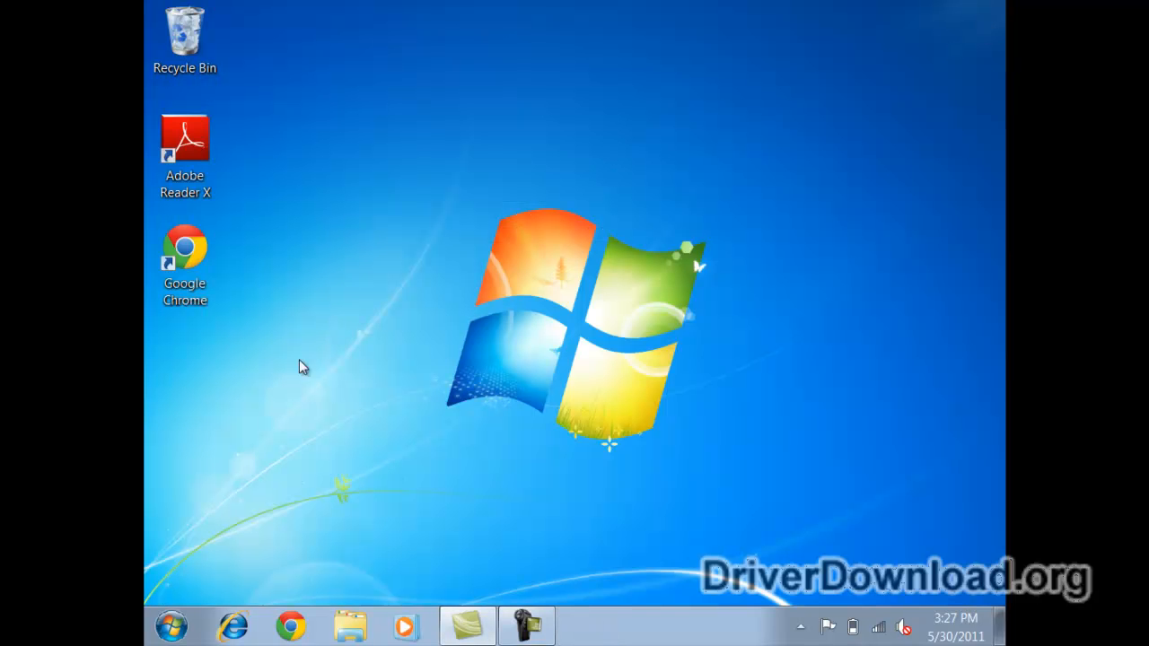
pyautogui.click(170, 626)
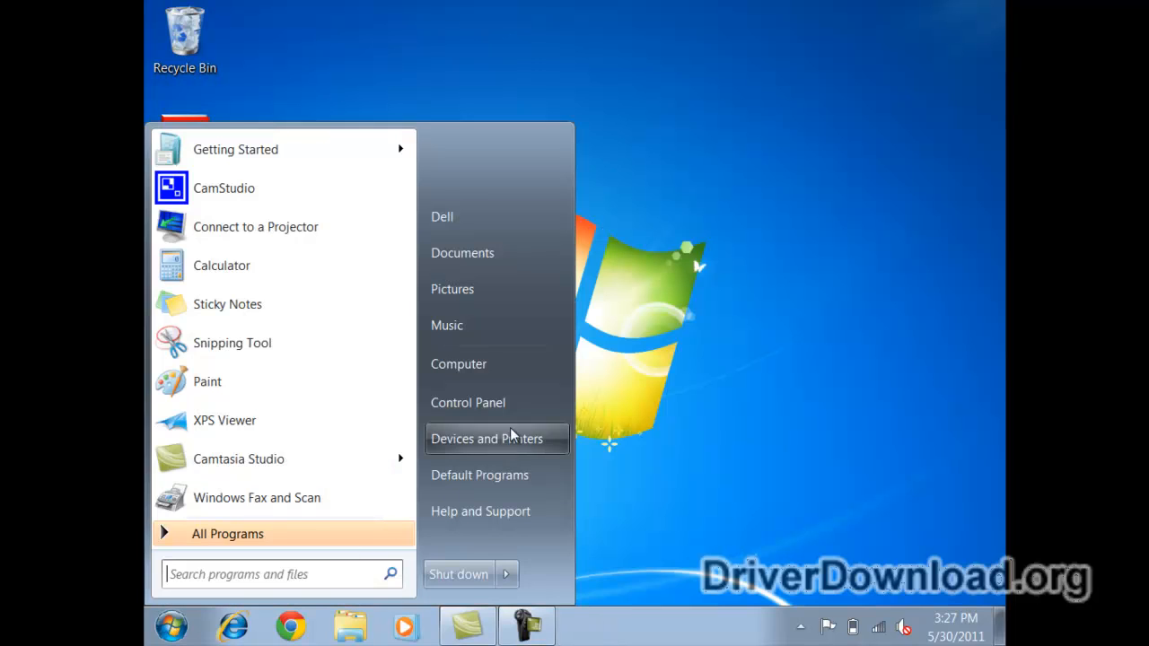
pyautogui.click(487, 439)
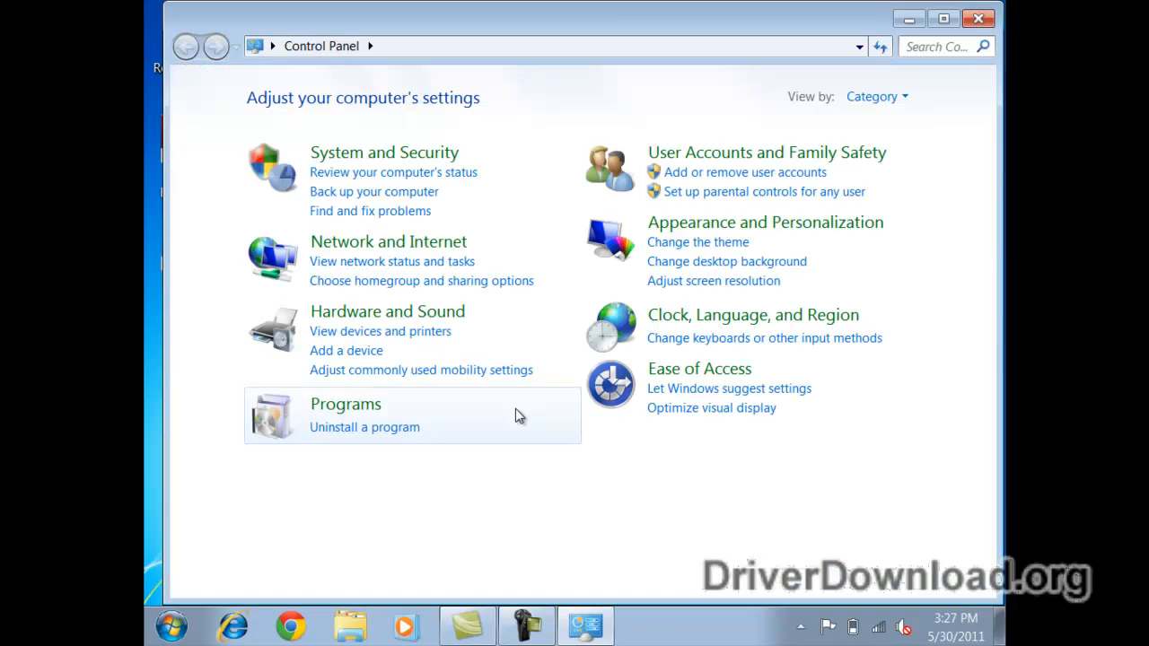
pyautogui.moveTo(422, 311)
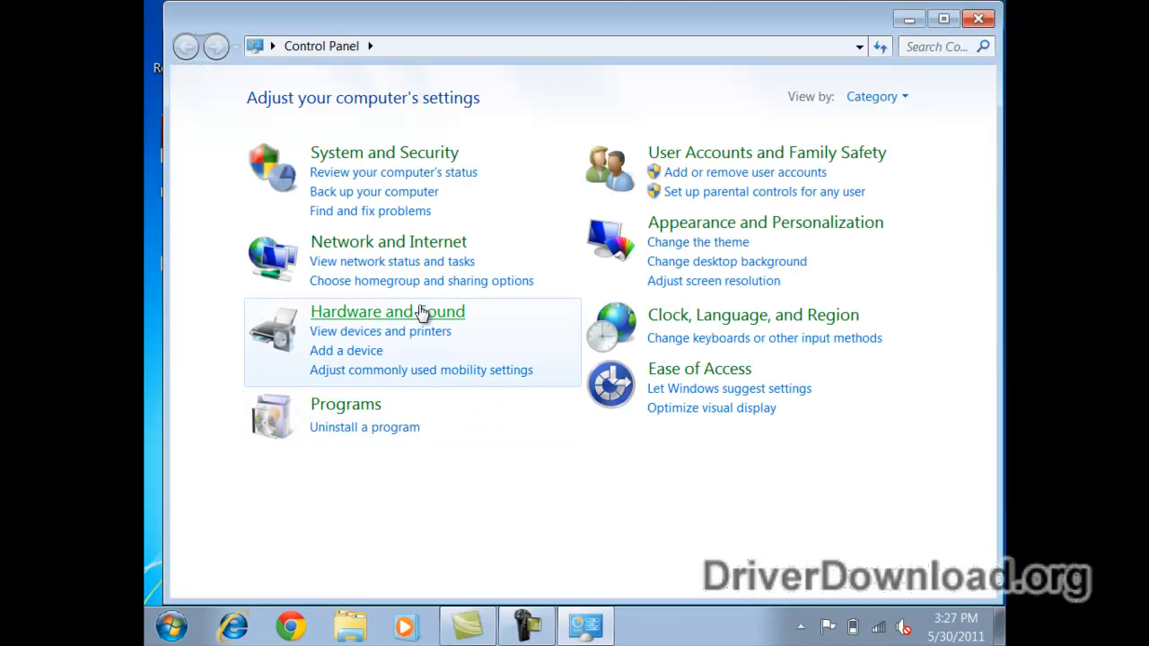
pyautogui.click(386, 311)
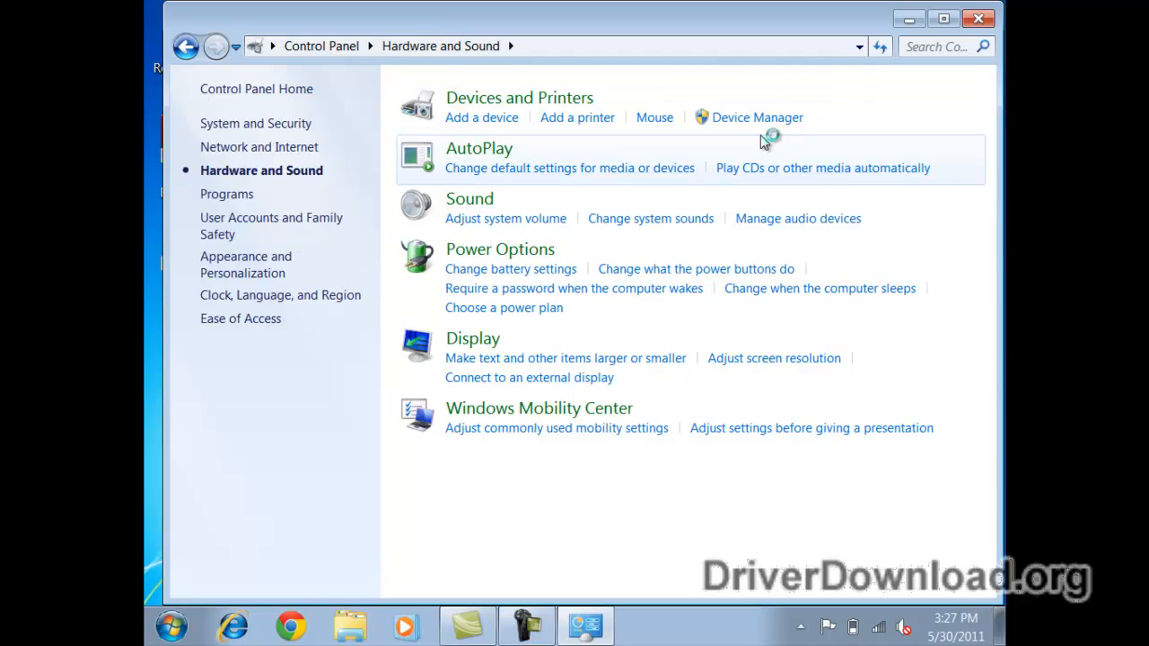
pyautogui.click(756, 117)
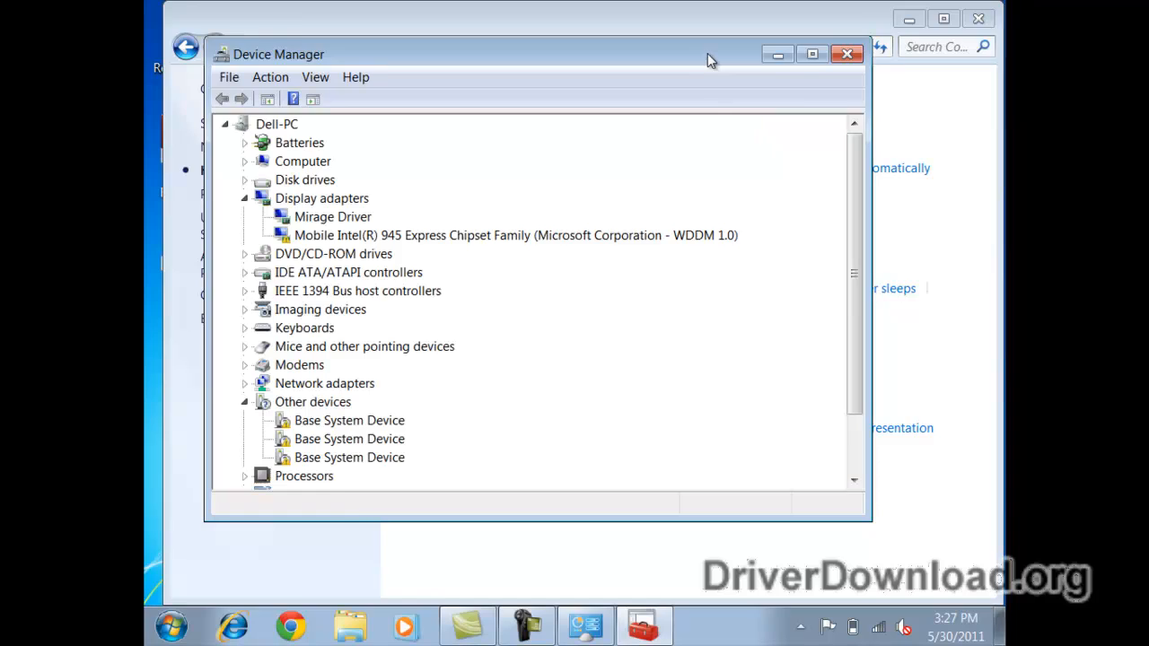
# Maximize Device Manager, then return to it from the taskbar after Google opens in Chrome.
pyautogui.click(811, 54)
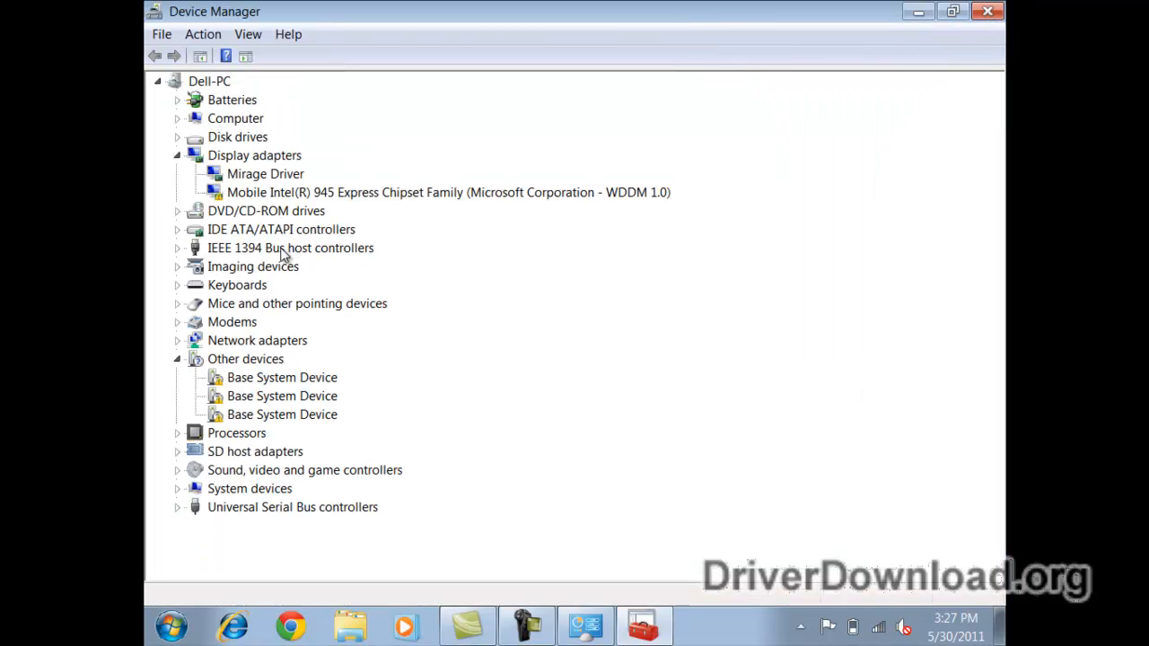
pyautogui.moveTo(284, 162)
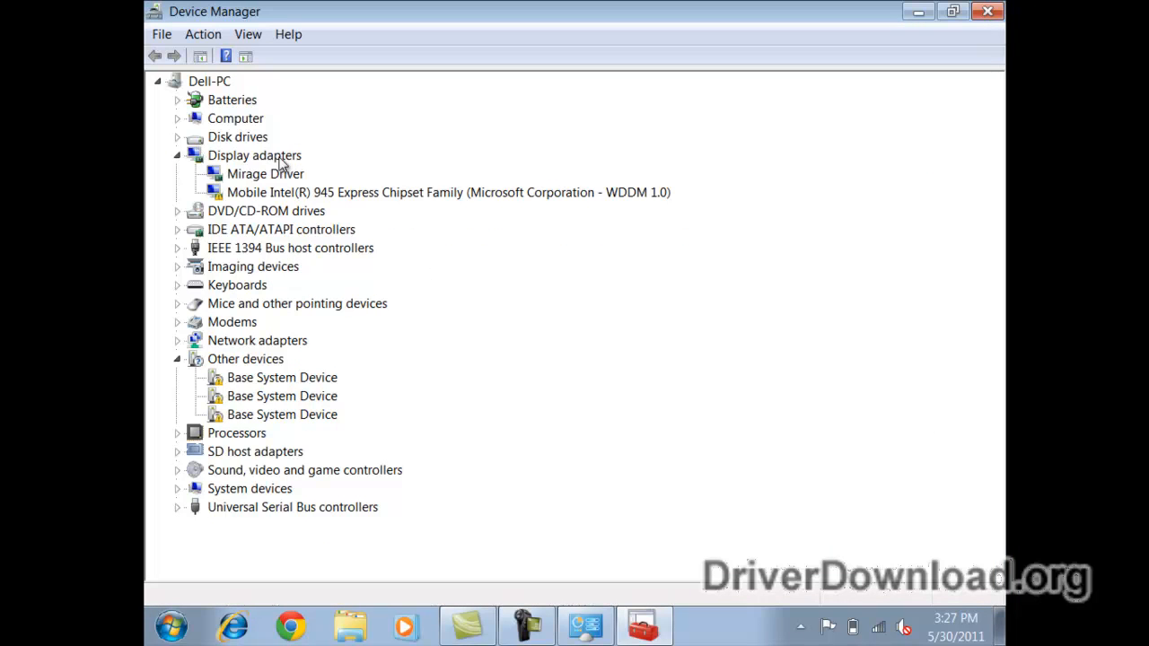
pyautogui.moveTo(180, 160)
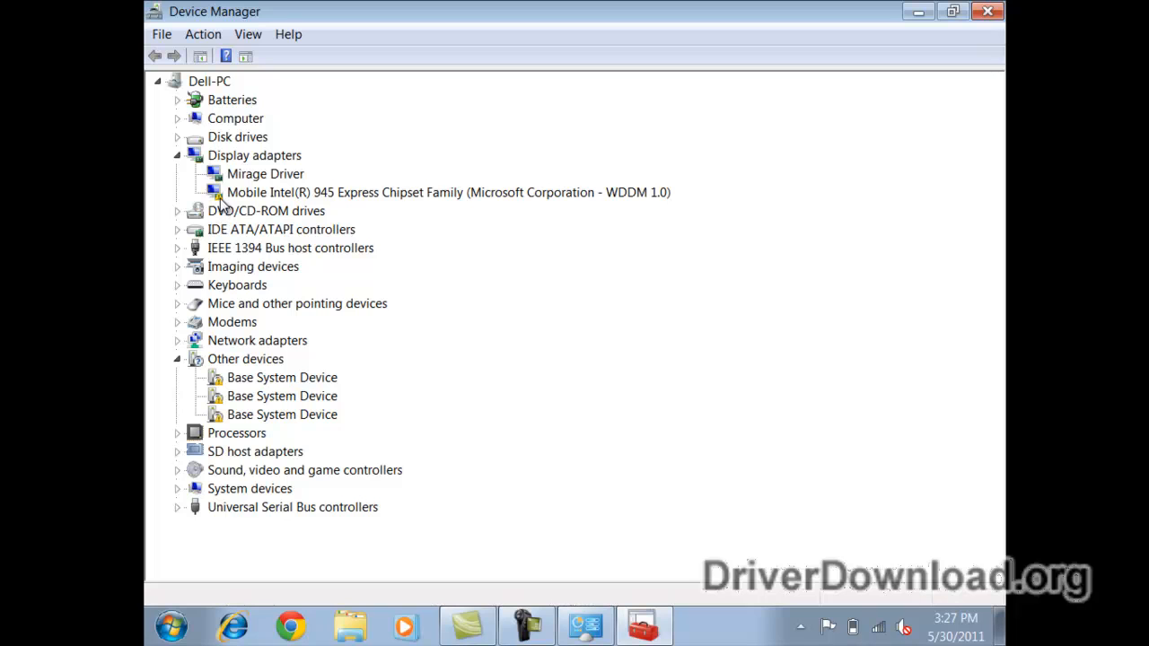
pyautogui.moveTo(305, 206)
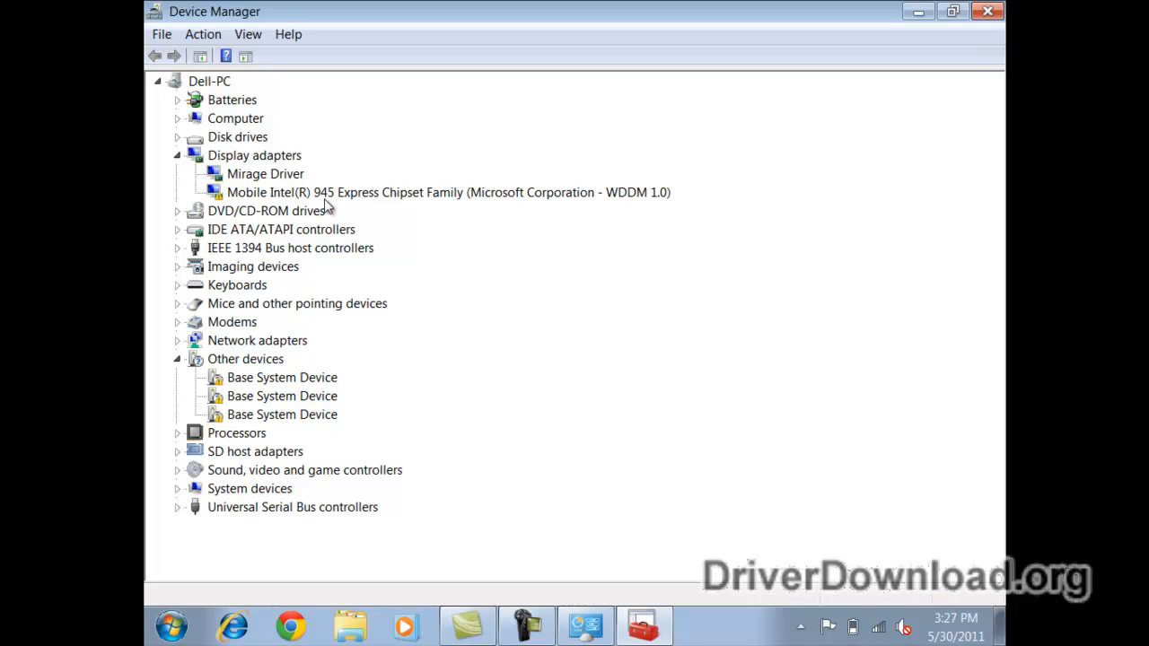
pyautogui.moveTo(465, 204)
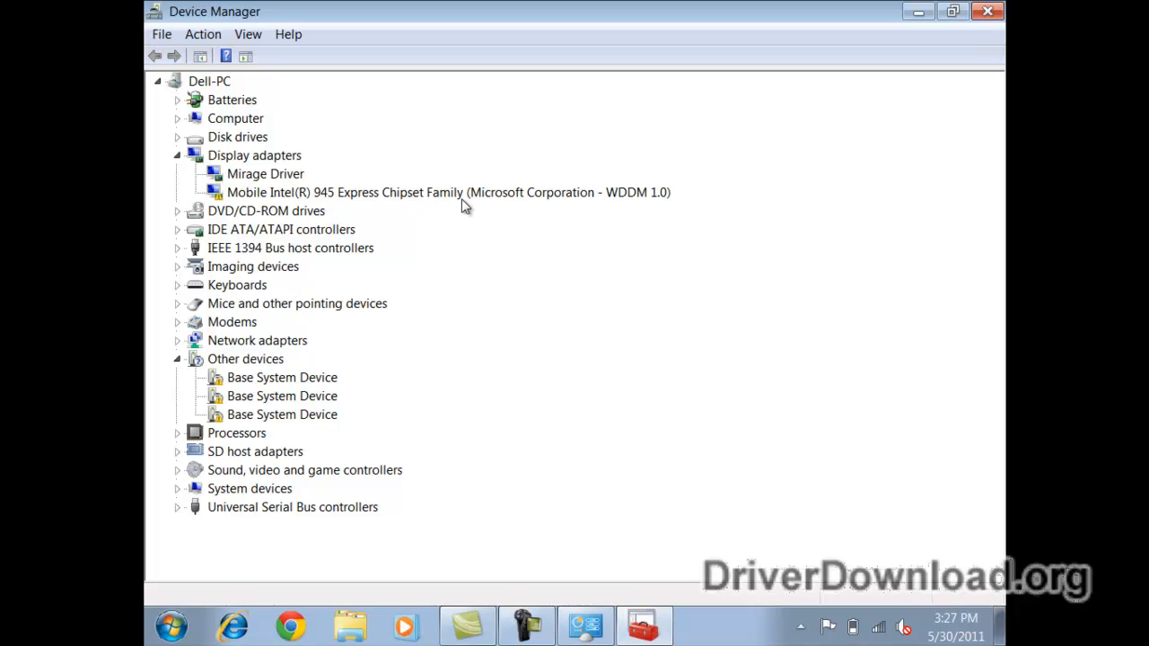
pyautogui.moveTo(395, 201)
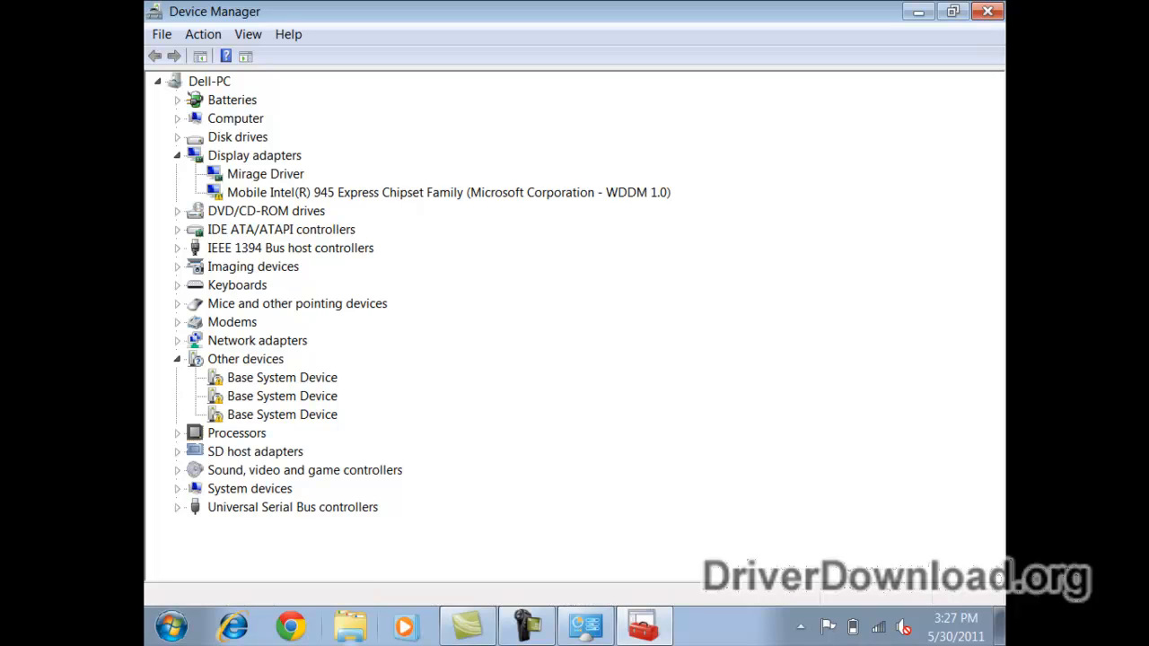
pyautogui.moveTo(524, 426)
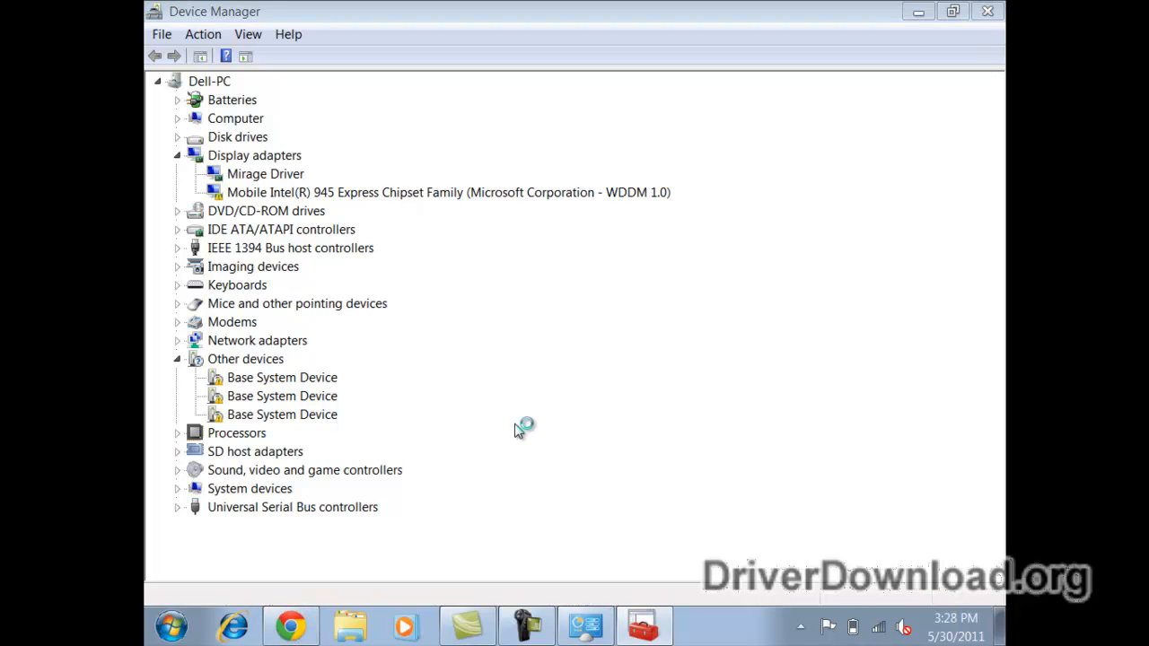
pyautogui.moveTo(498, 377)
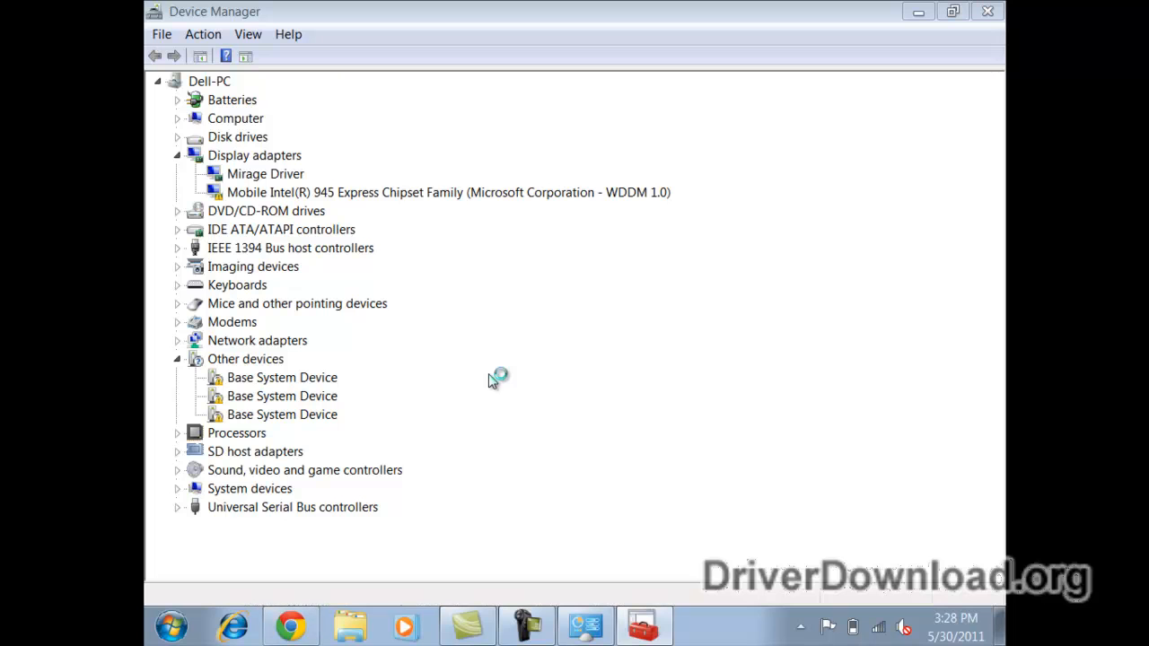
pyautogui.moveTo(492, 381)
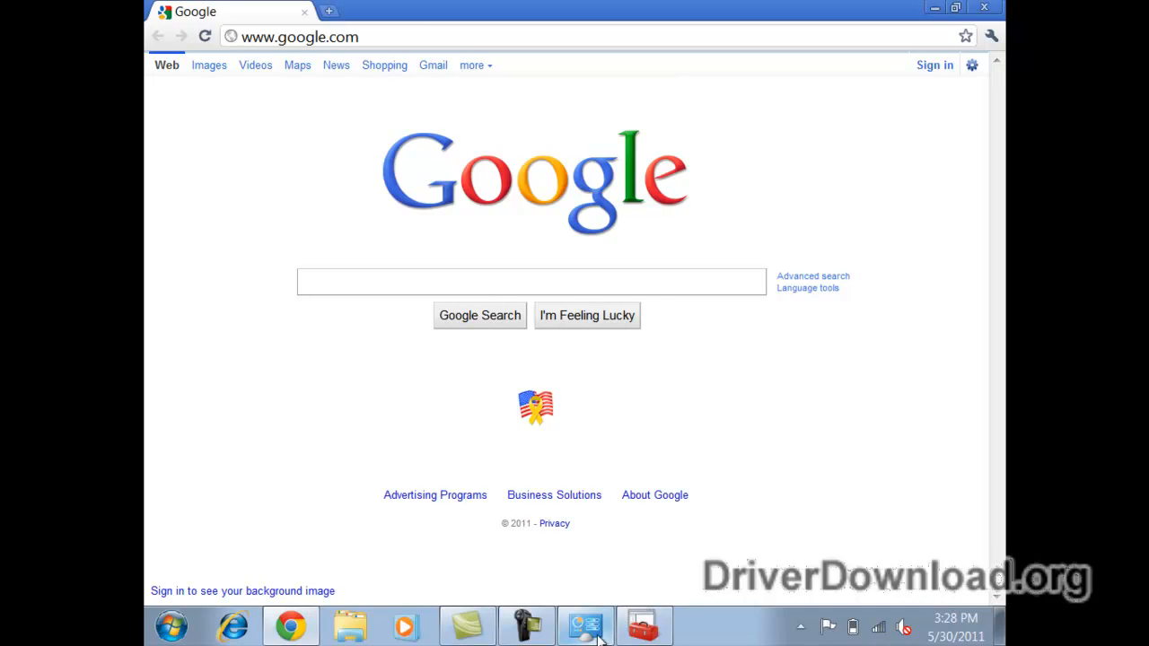
pyautogui.click(643, 626)
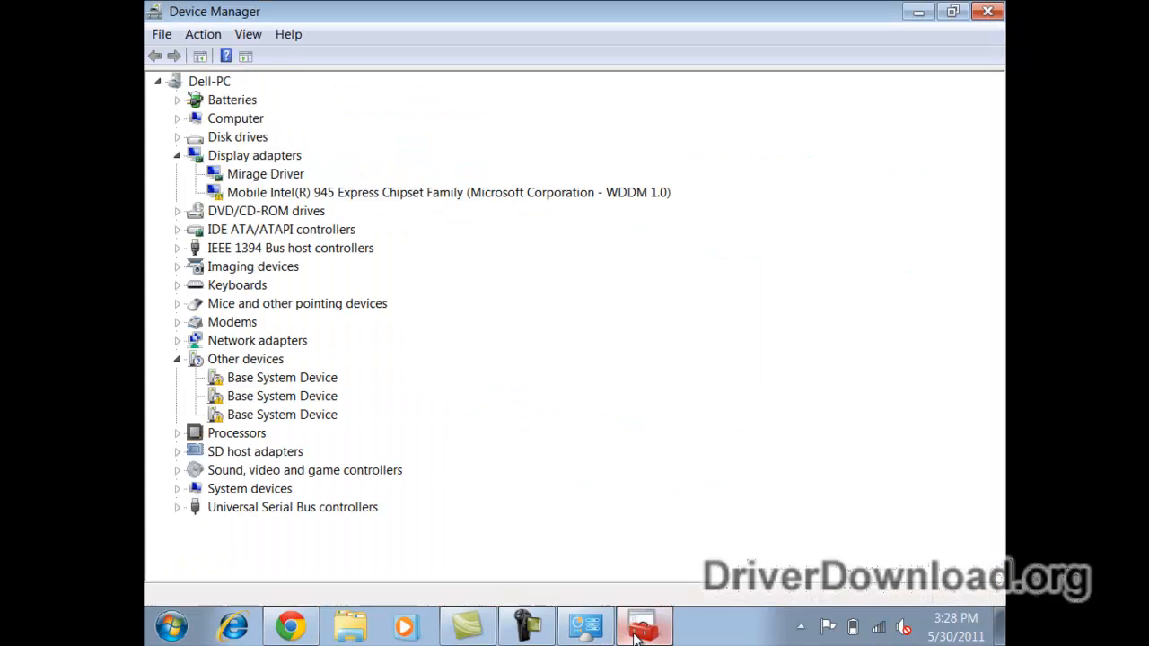
pyautogui.moveTo(318, 216)
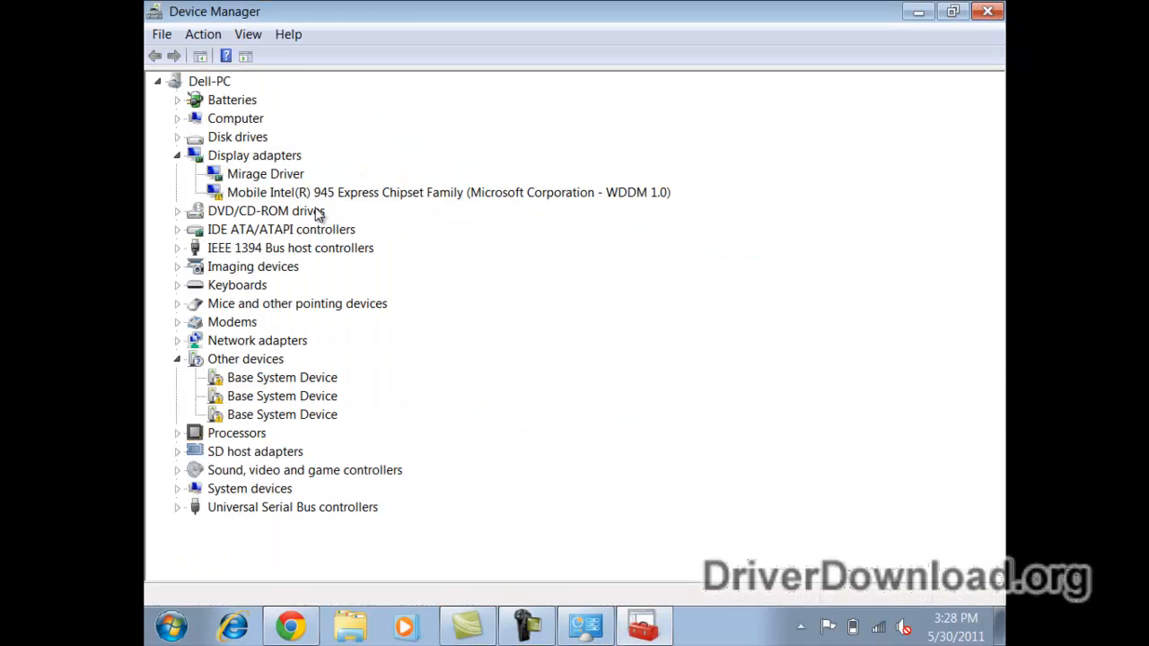
pyautogui.moveTo(280, 596)
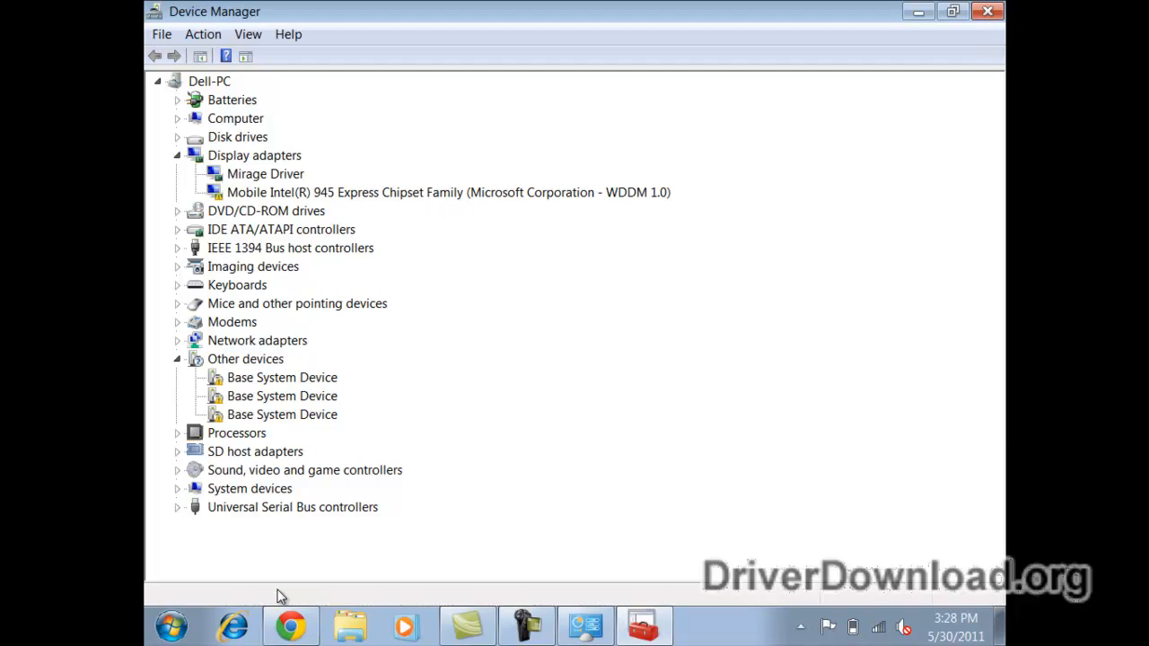
# Open Intel's Driver Download Center from the browser's search results.
pyautogui.click(290, 626)
pyautogui.write('intel driver')
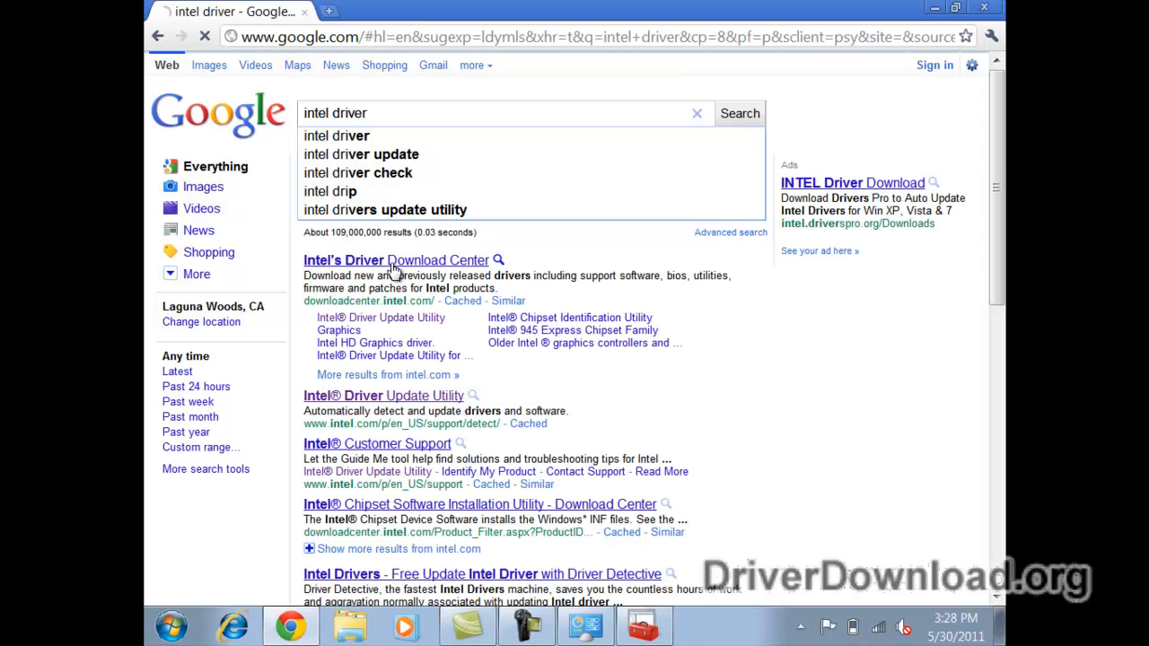
pyautogui.click(396, 259)
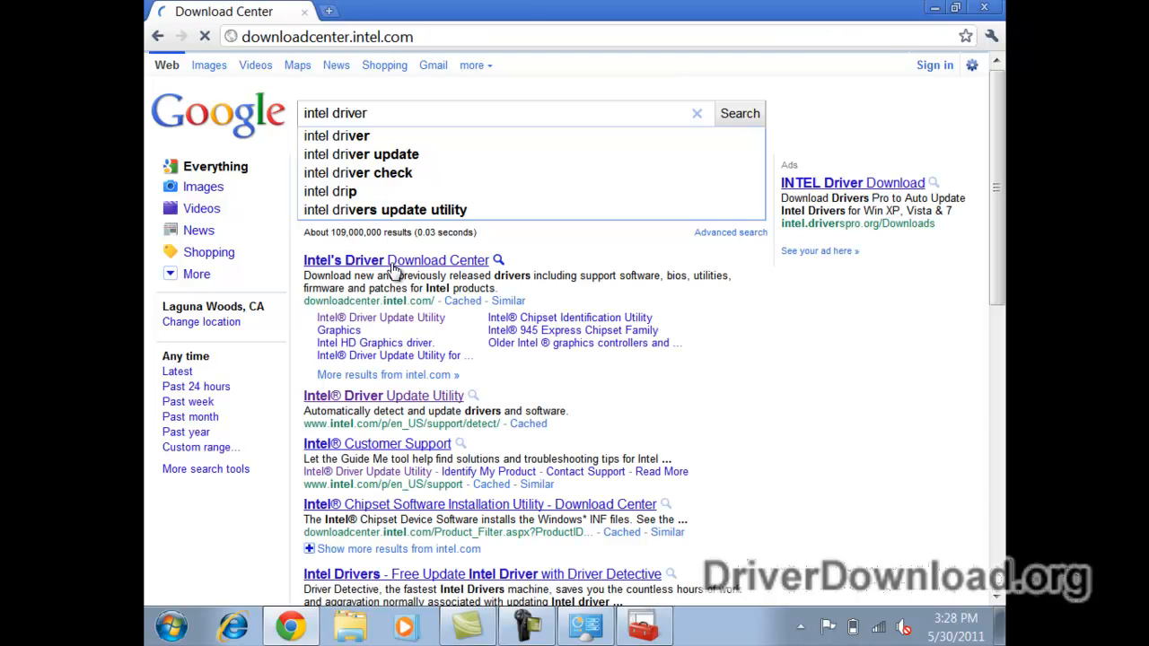
pyautogui.click(395, 260)
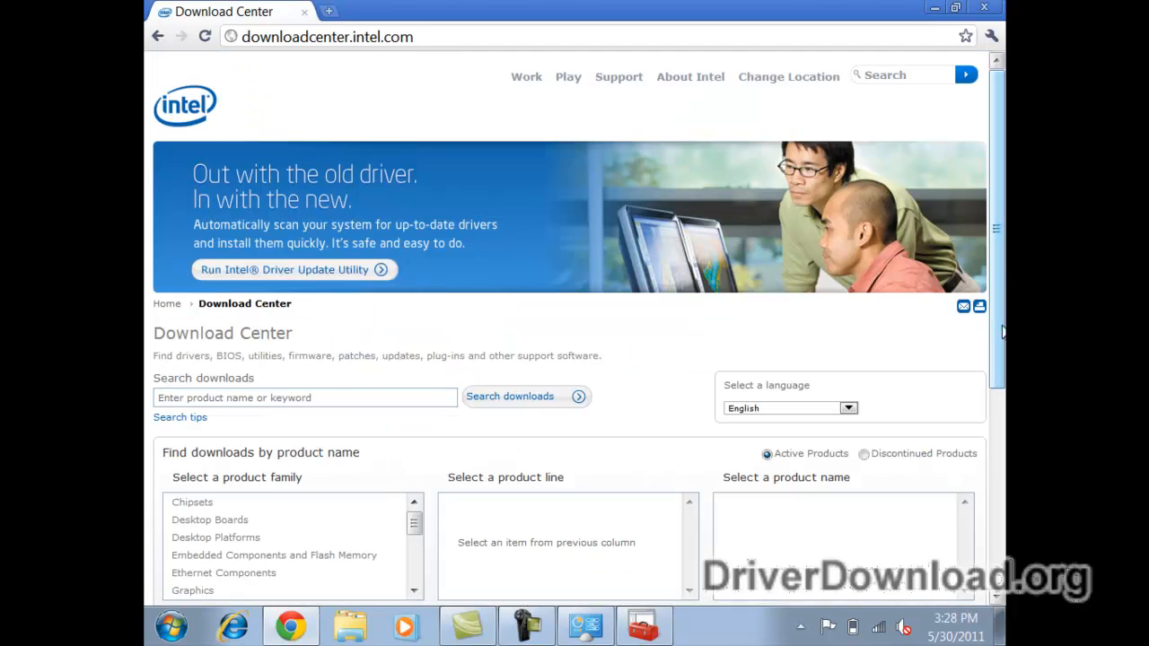
pyautogui.scroll(-3)
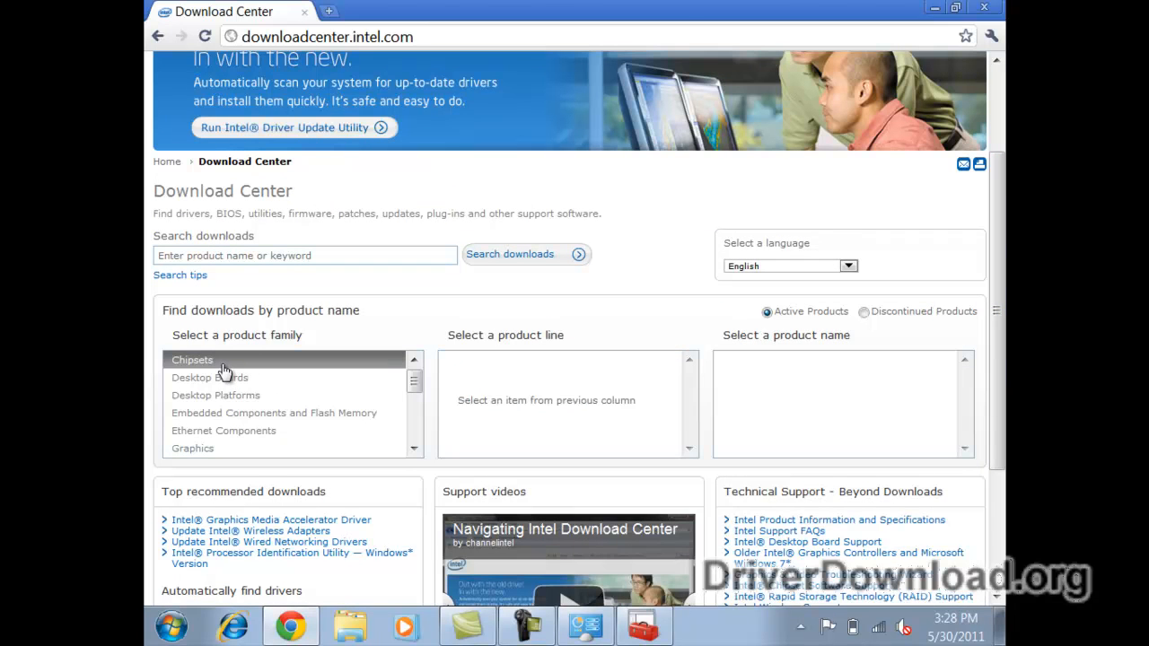
# Filter to Chipsets > Laptop Chipsets > Mobile Intel 945 Express, Windows 7 32-bit, Drivers.
pyautogui.click(192, 360)
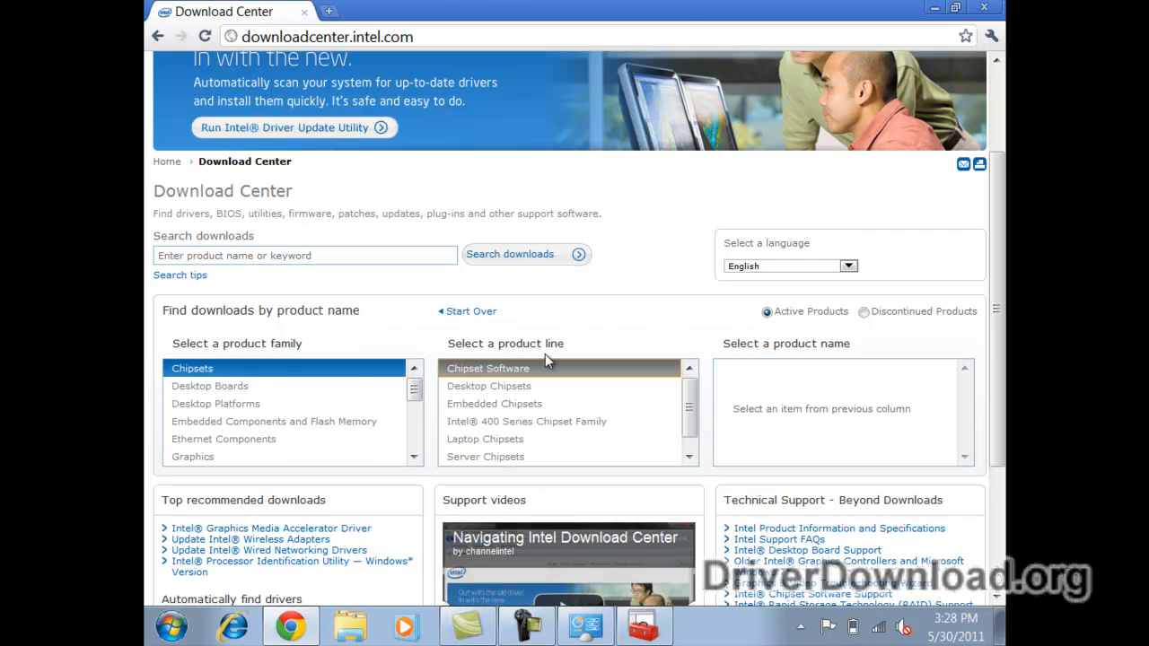
pyautogui.moveTo(485, 439)
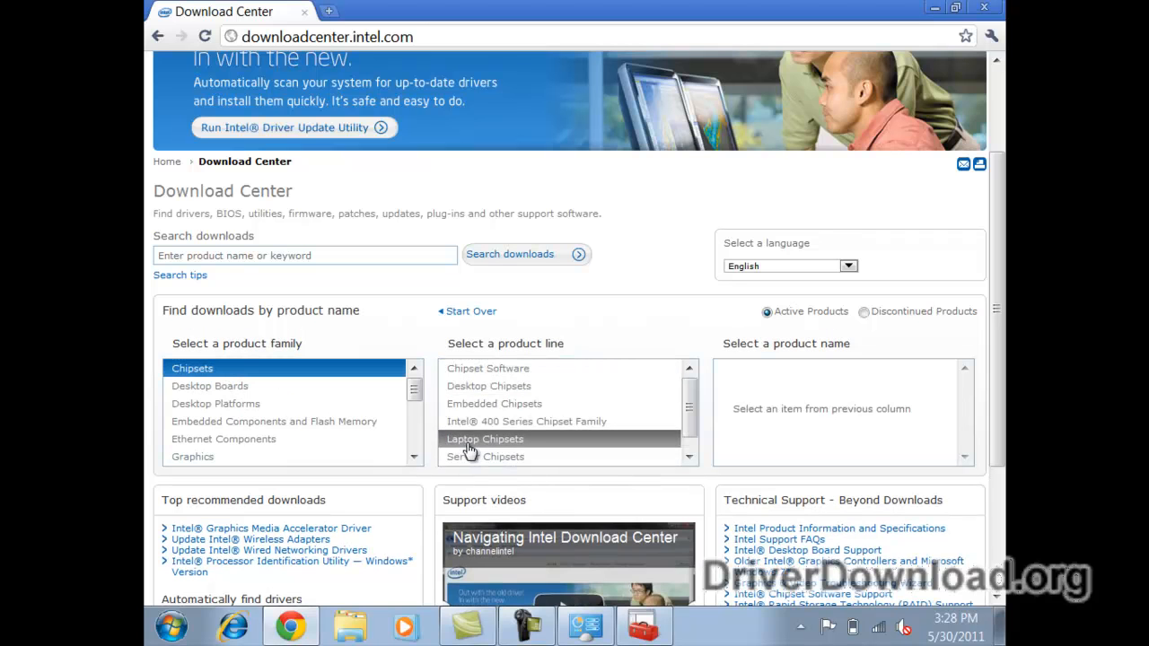
pyautogui.click(485, 439)
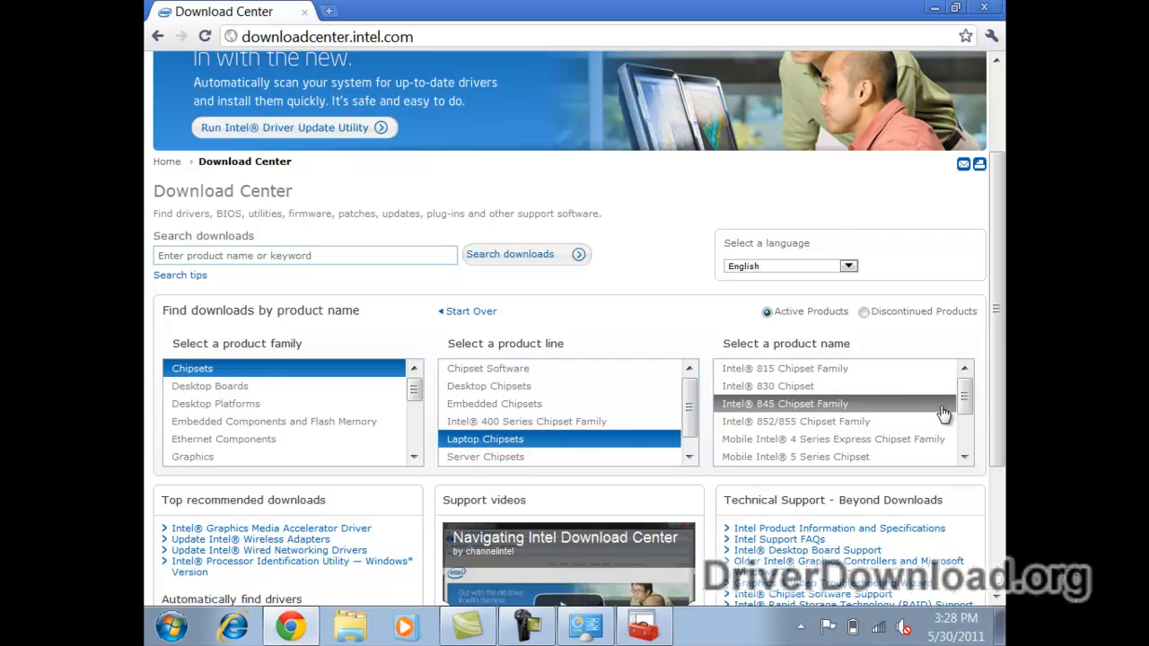
pyautogui.scroll(-3)
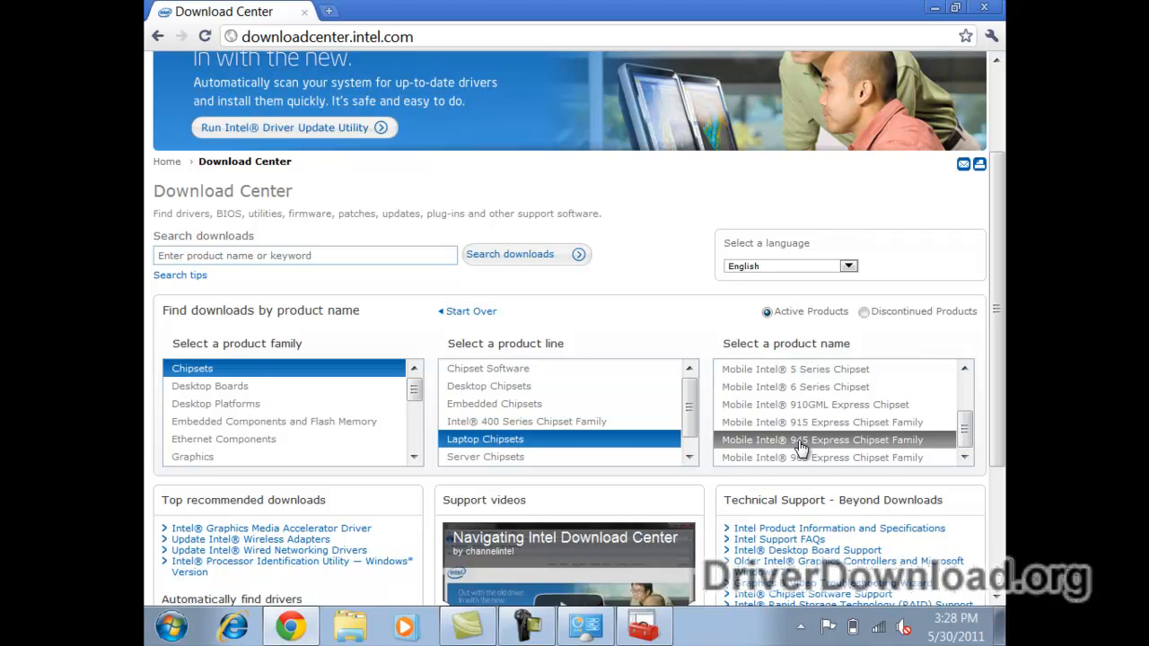
pyautogui.click(820, 440)
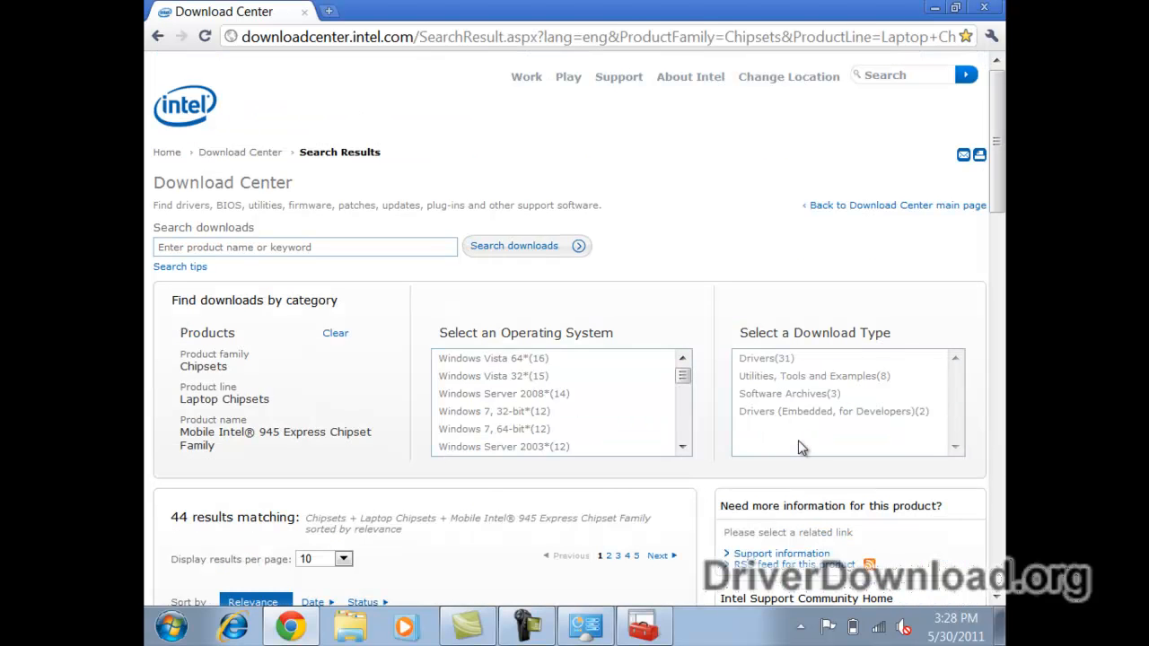
pyautogui.moveTo(490, 330)
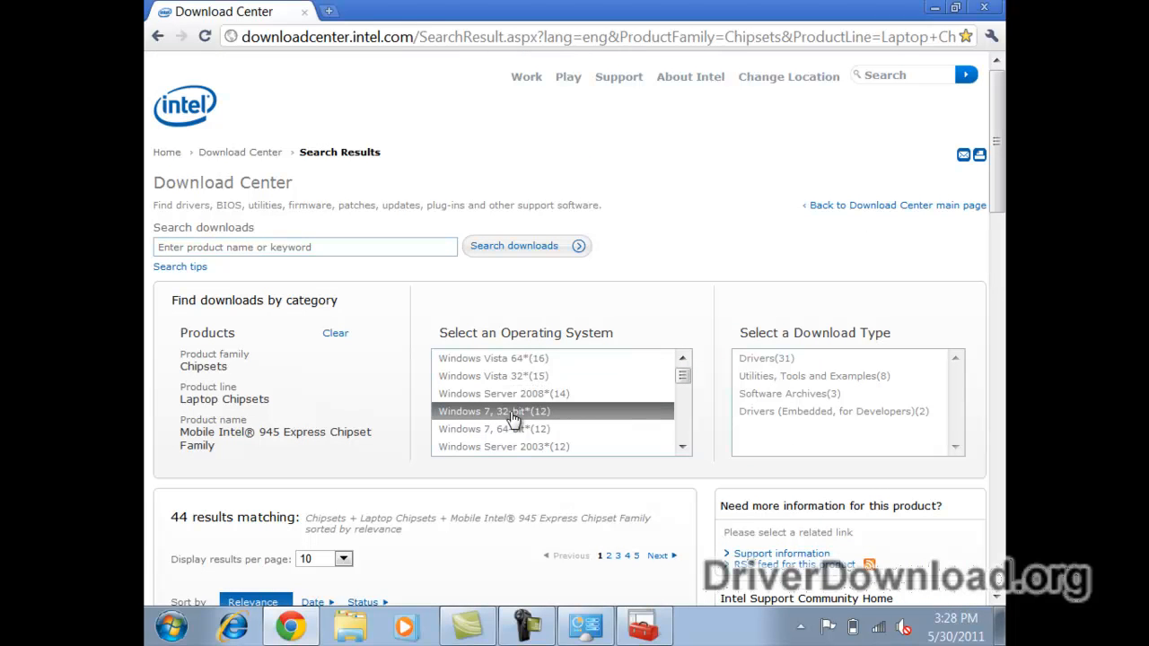
pyautogui.click(494, 411)
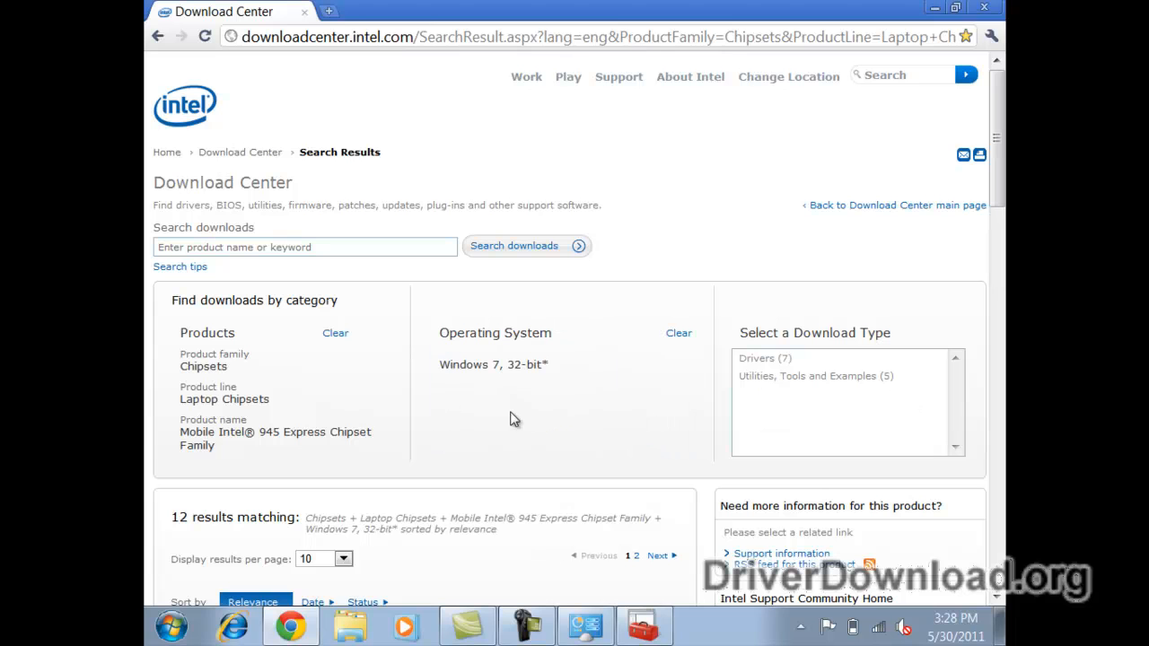
pyautogui.click(765, 358)
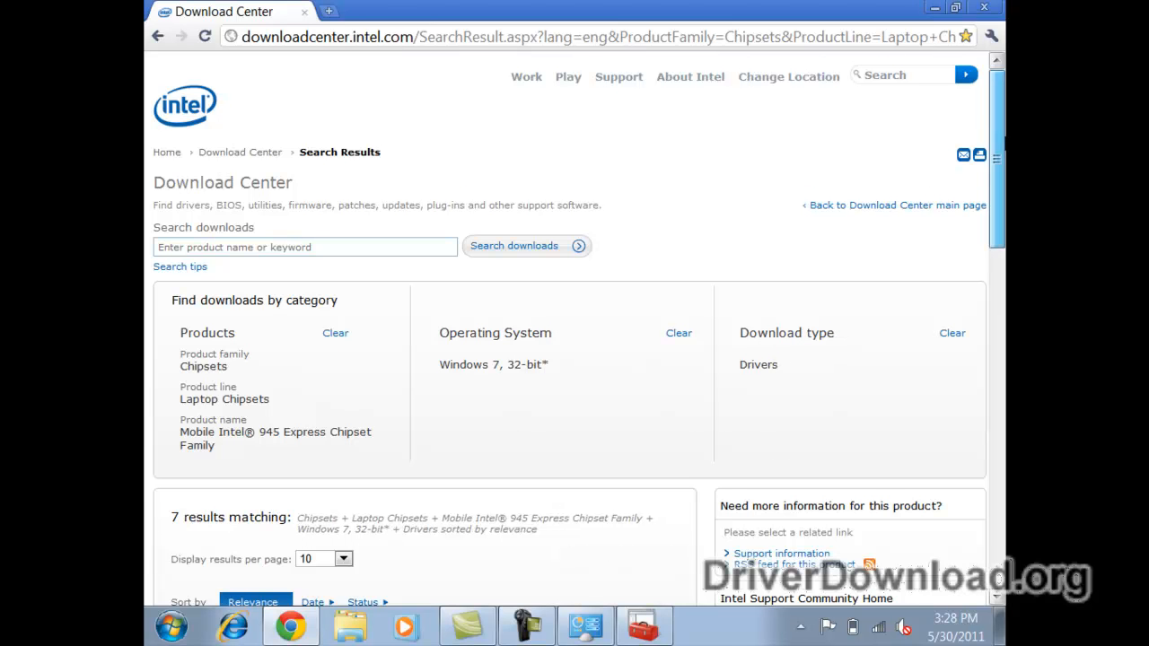
pyautogui.scroll(-3)
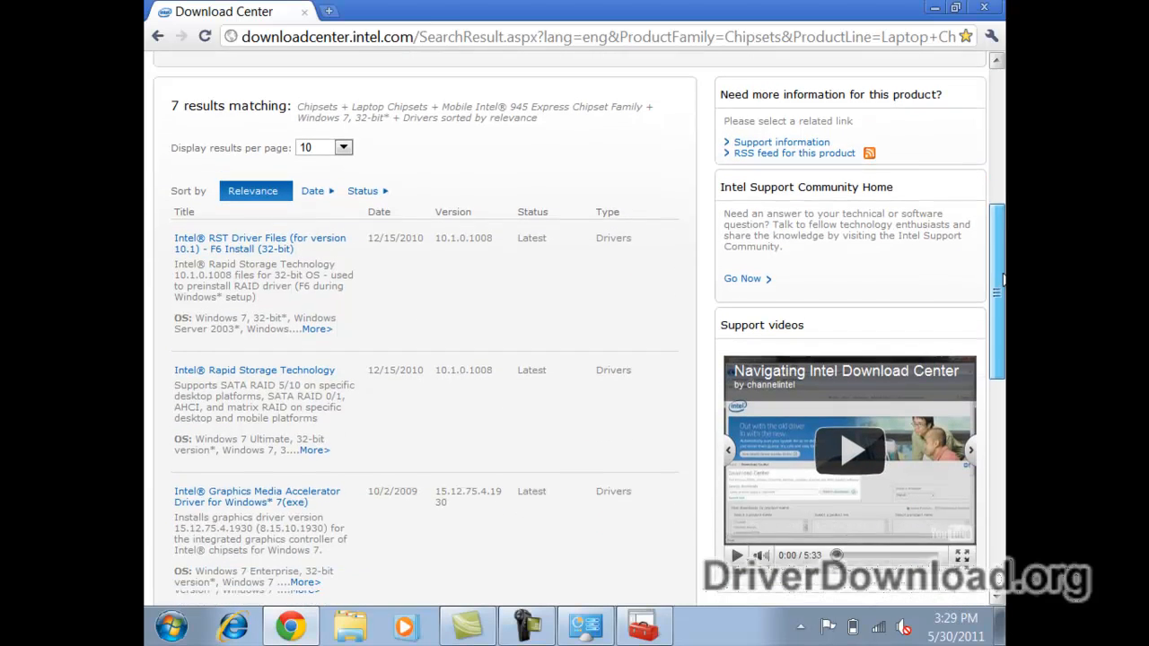
# Scroll the results and open 'Intel Graphics Media Accelerator Driver for Windows 7 (exe)'.
pyautogui.scroll(-3)
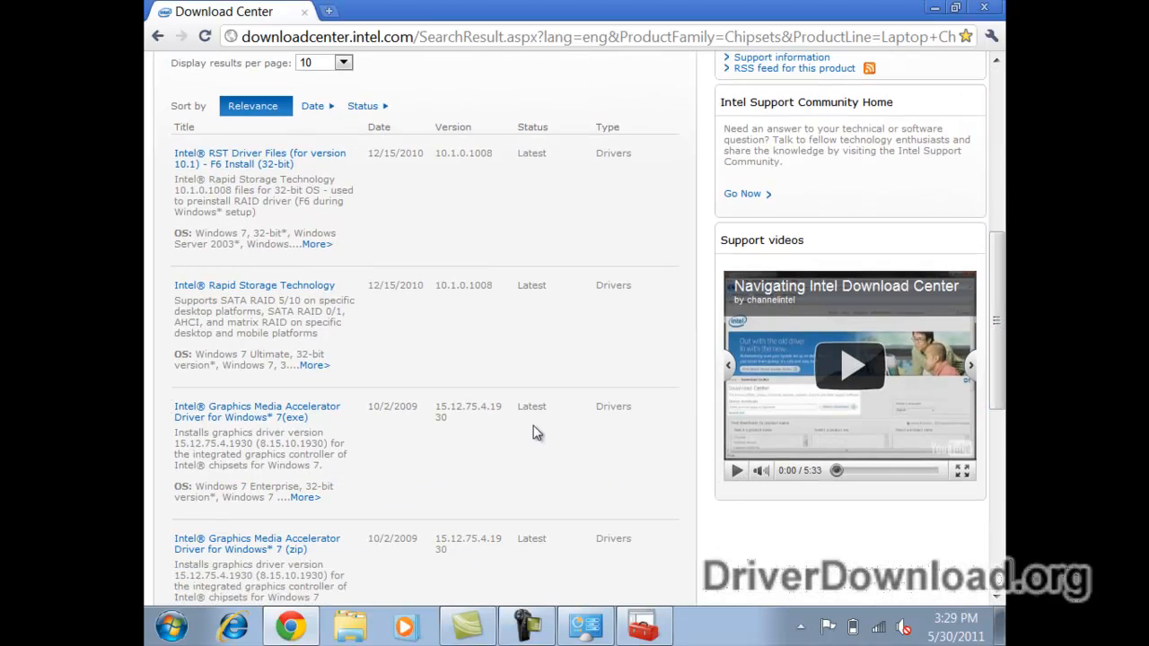
pyautogui.moveTo(240, 423)
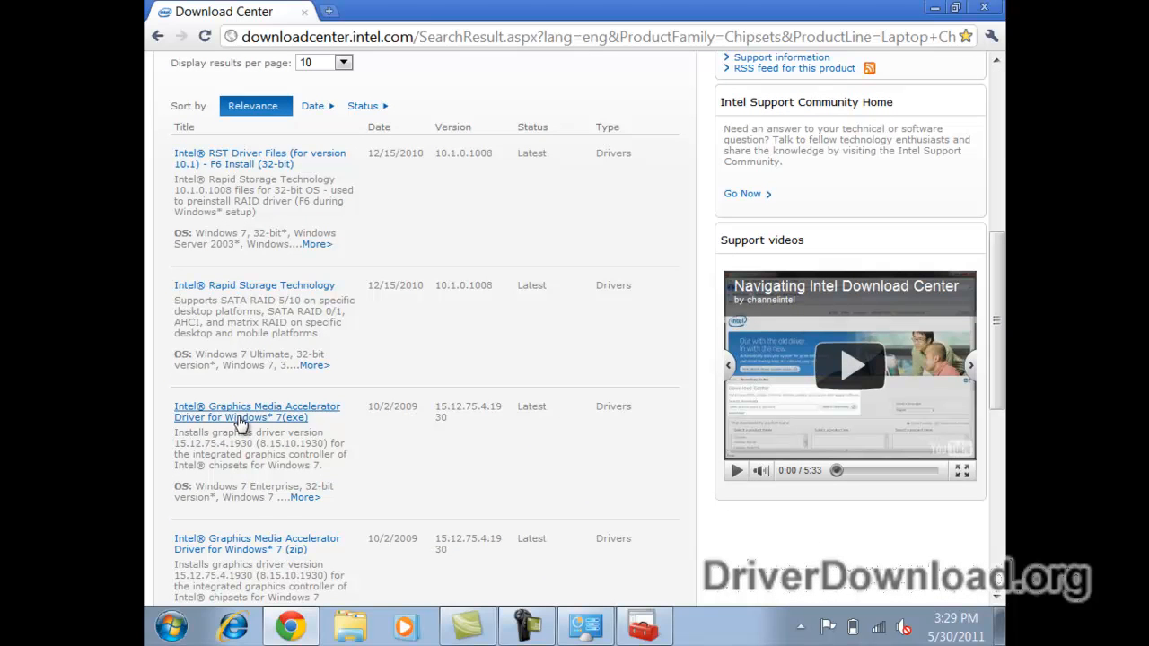
pyautogui.moveTo(286, 422)
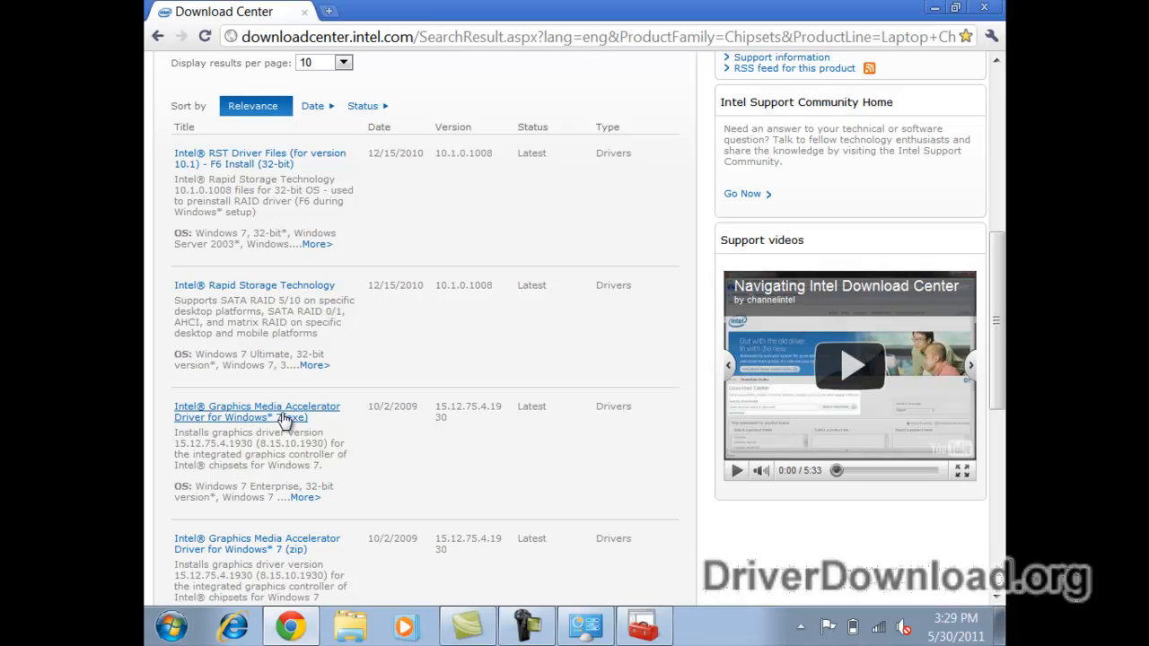
pyautogui.moveTo(341, 416)
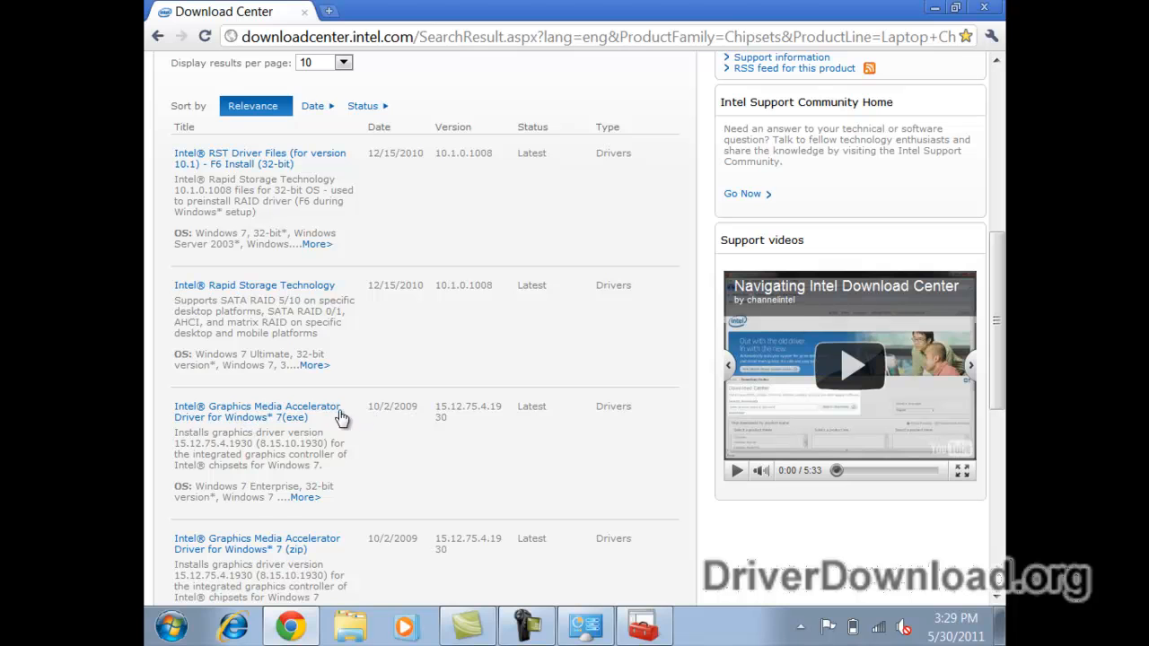
pyautogui.moveTo(274, 418)
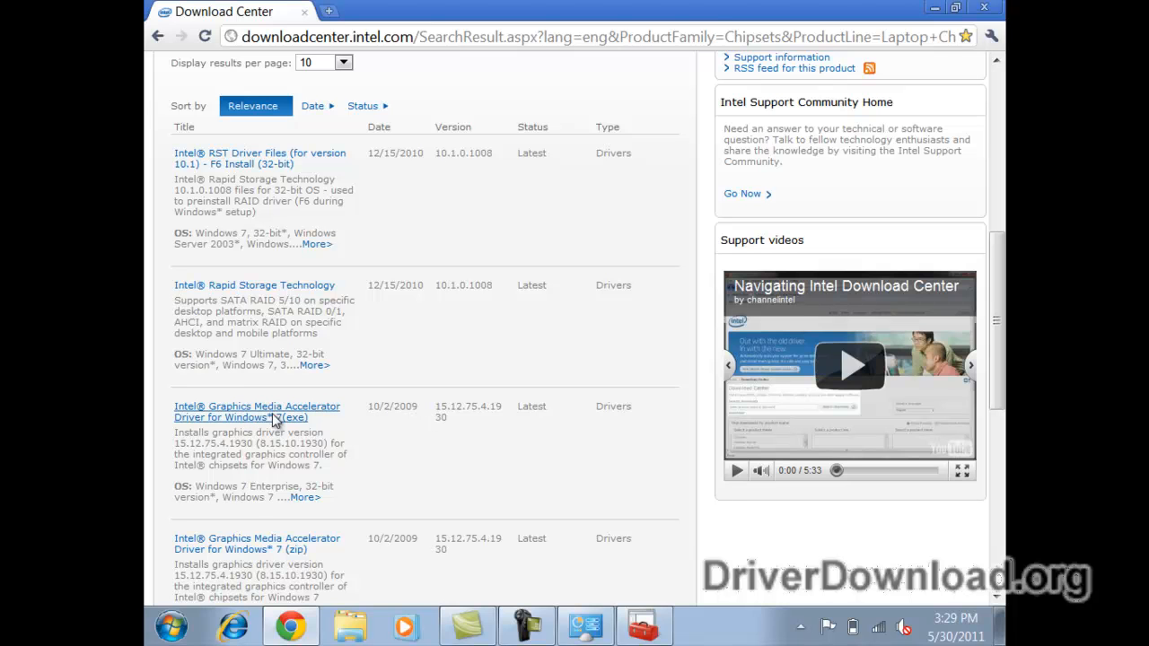
pyautogui.click(256, 411)
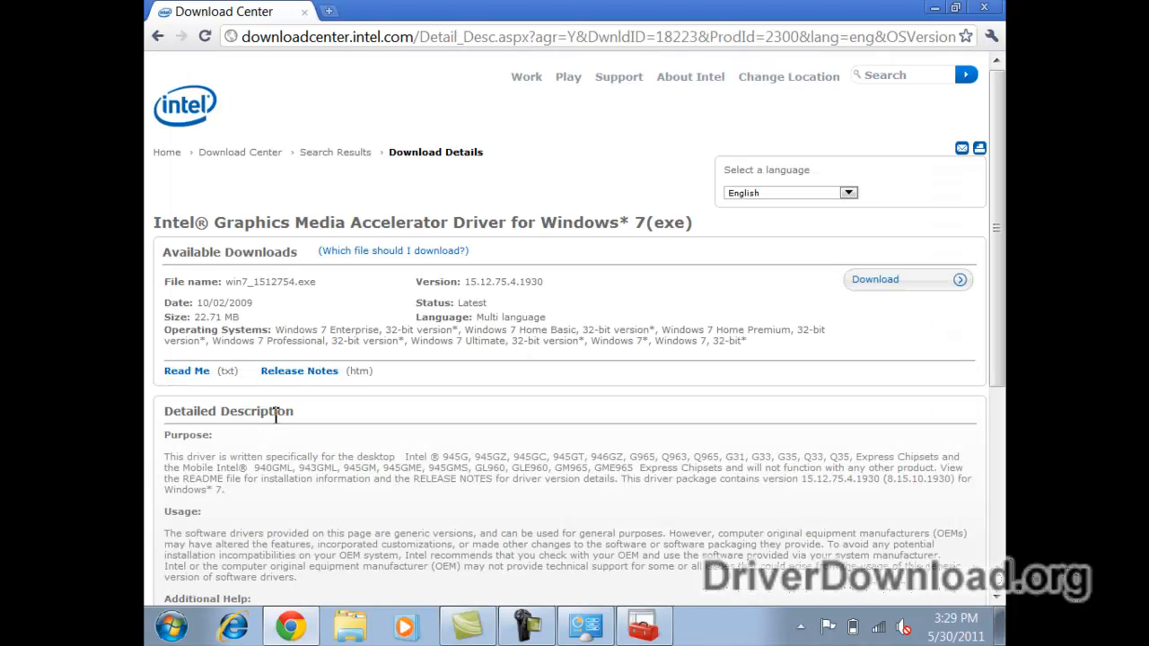
pyautogui.moveTo(902, 287)
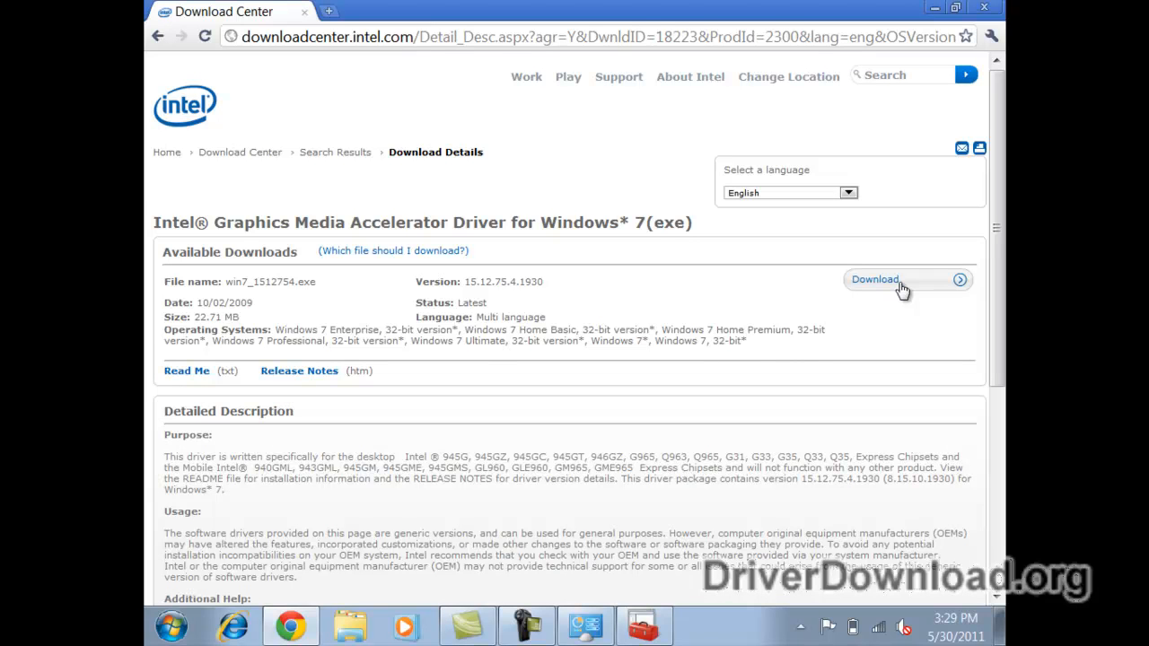
# Download the graphics driver, accepting Intel's license terms and approving the User Account Control prompt.
pyautogui.click(902, 279)
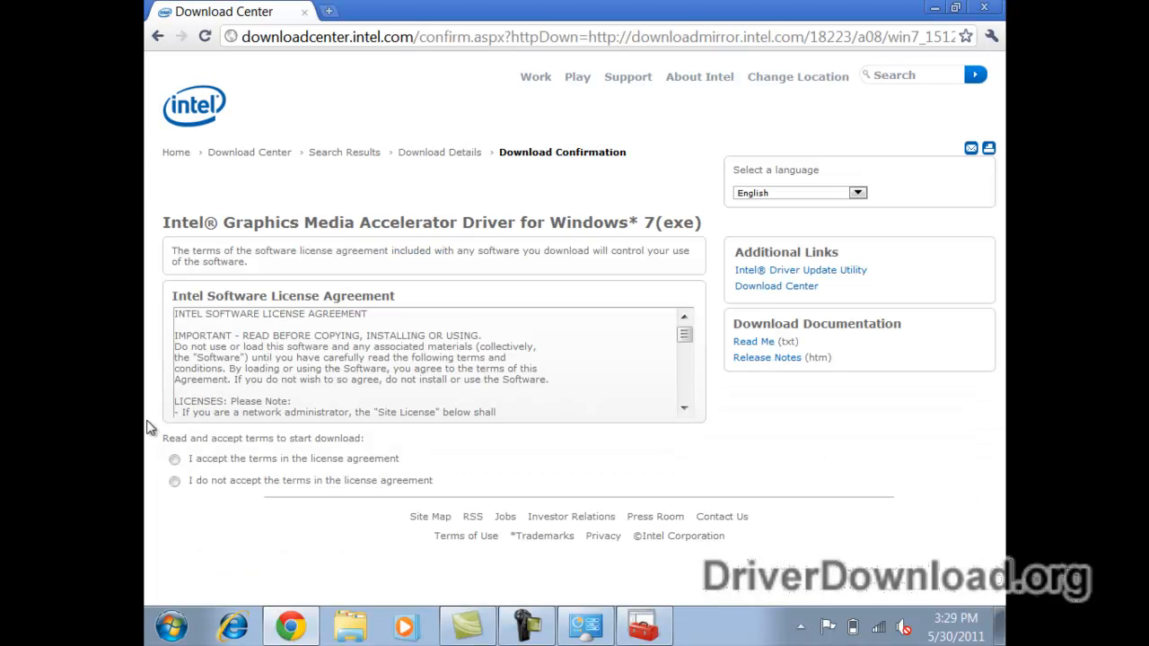
pyautogui.click(174, 459)
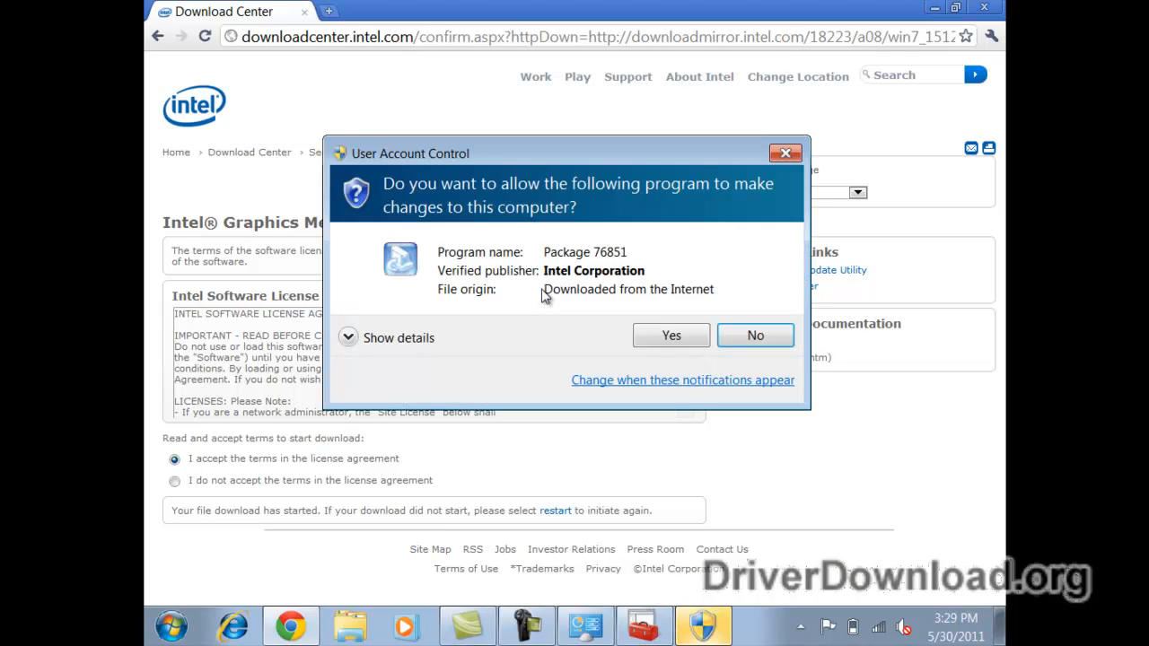
pyautogui.click(671, 335)
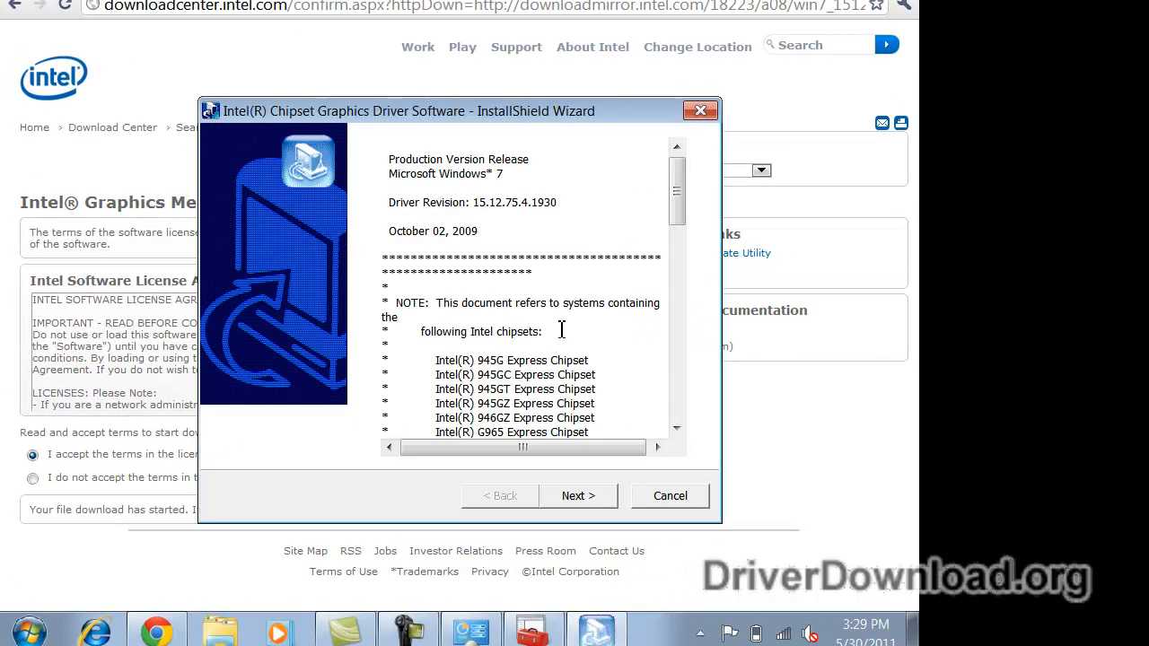
# Step through the Intel InstallShield Wizard and finish with 'restart this computer now' selected.
pyautogui.click(577, 496)
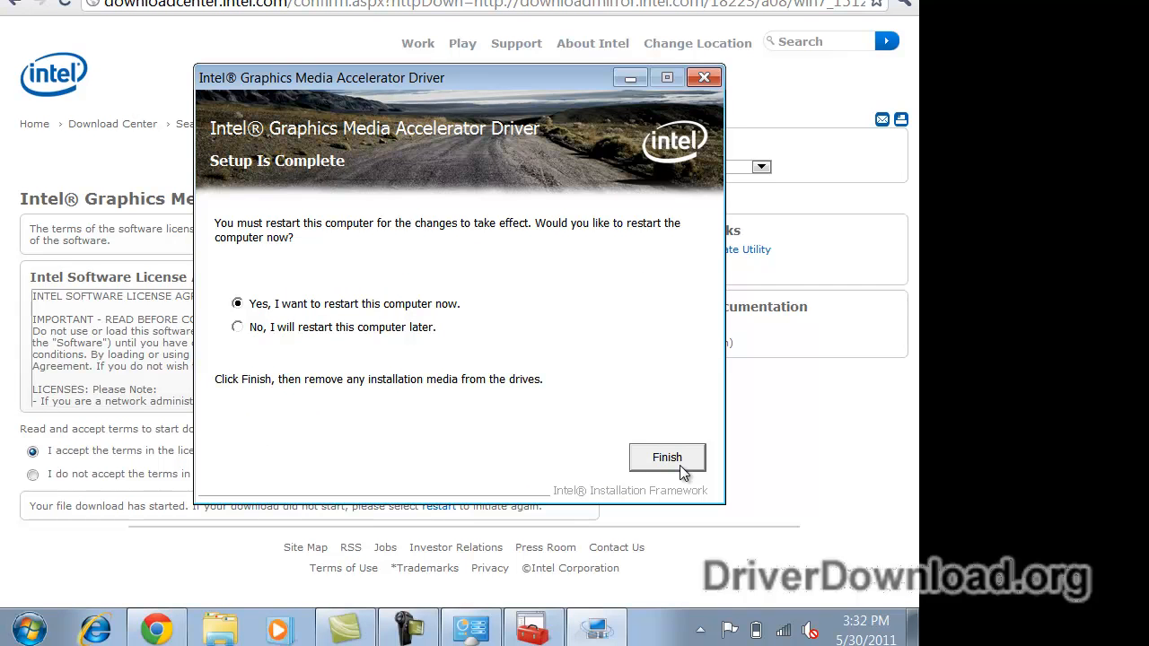
pyautogui.moveTo(326, 241)
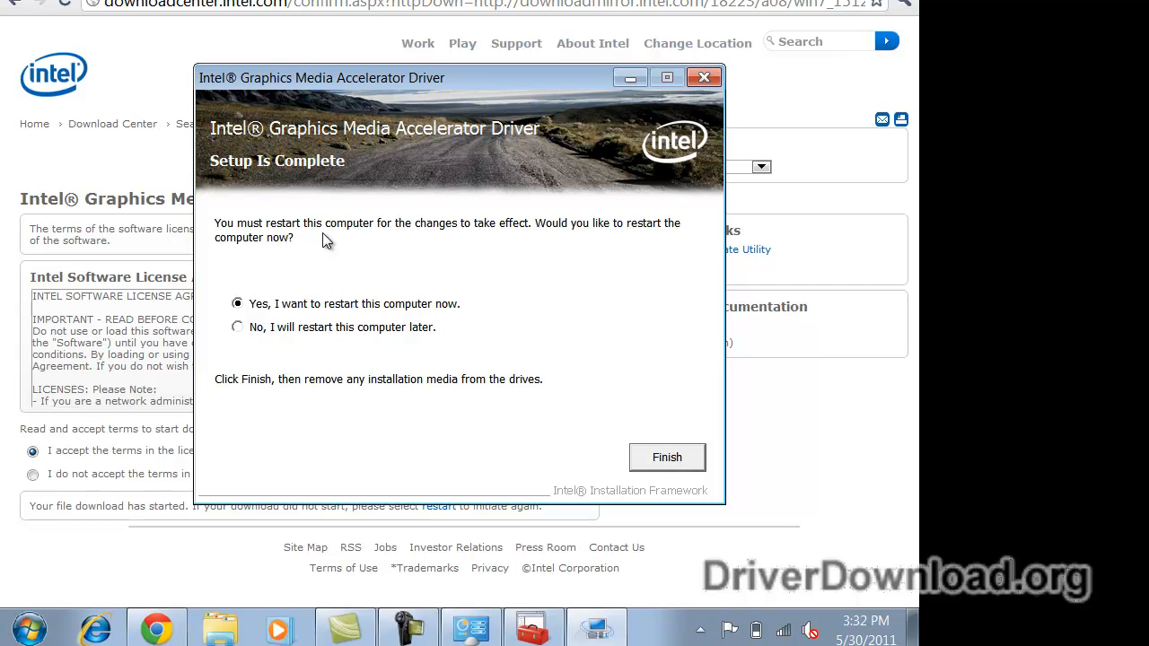
pyautogui.moveTo(313, 305)
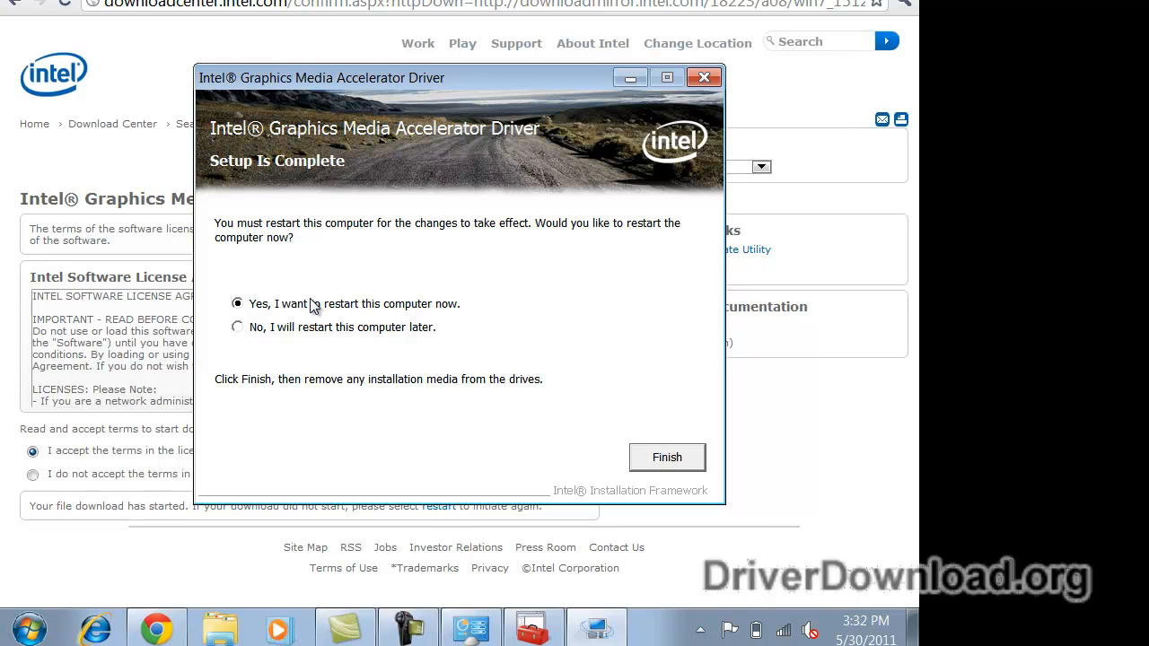
pyautogui.moveTo(312, 307)
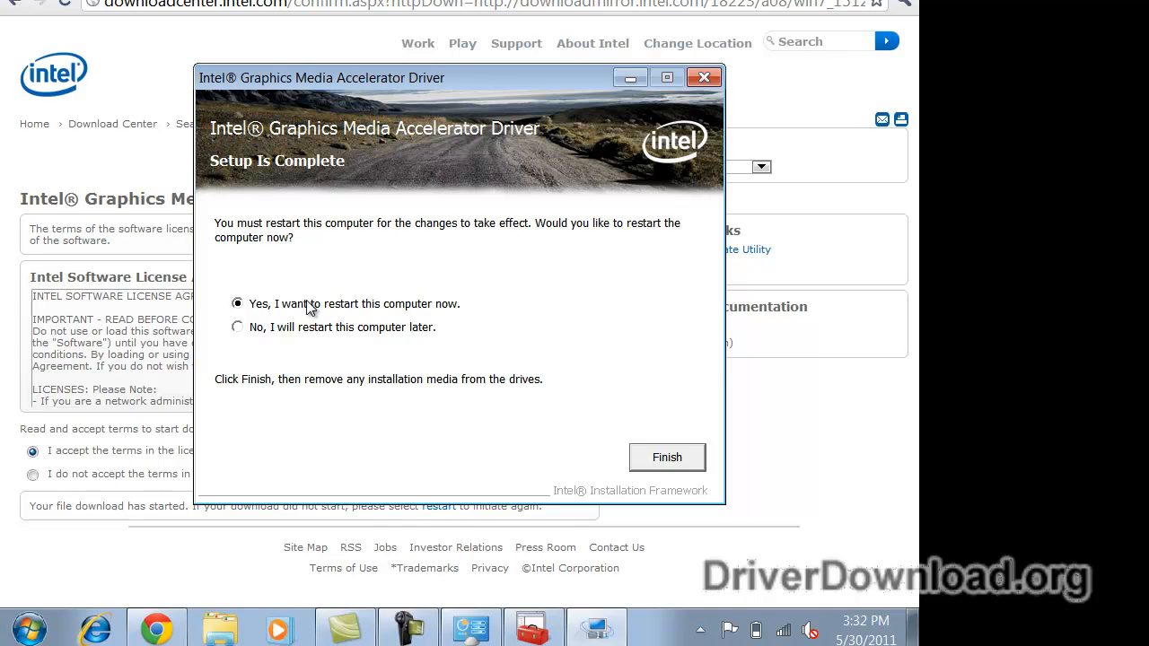
pyautogui.click(667, 458)
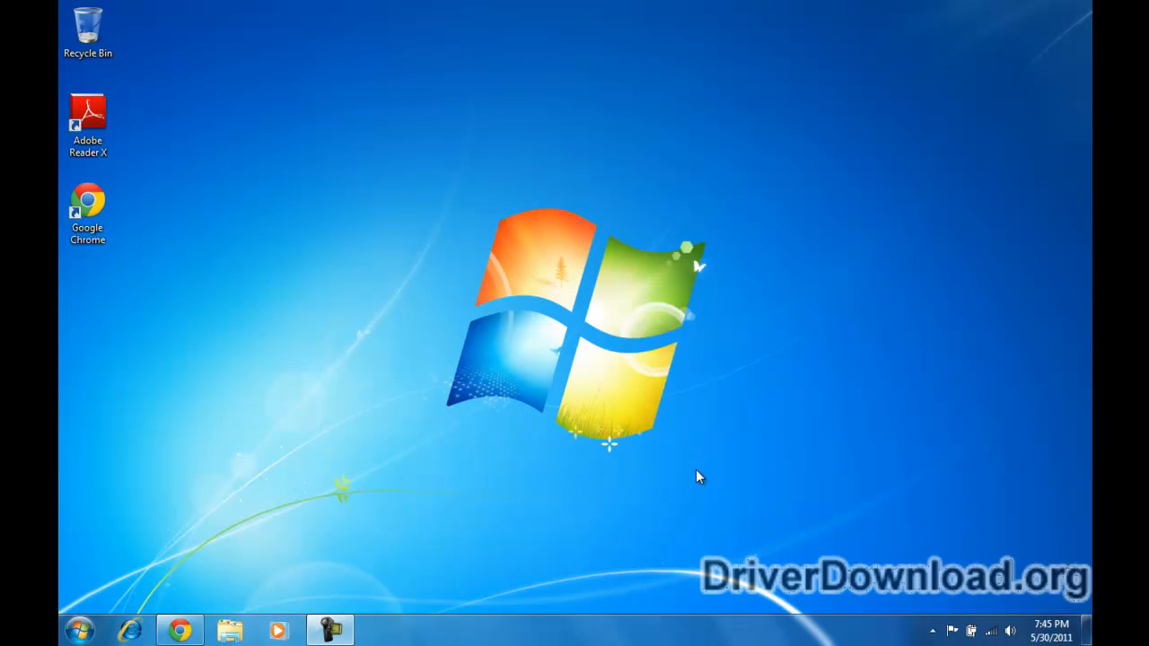
pyautogui.moveTo(608, 491)
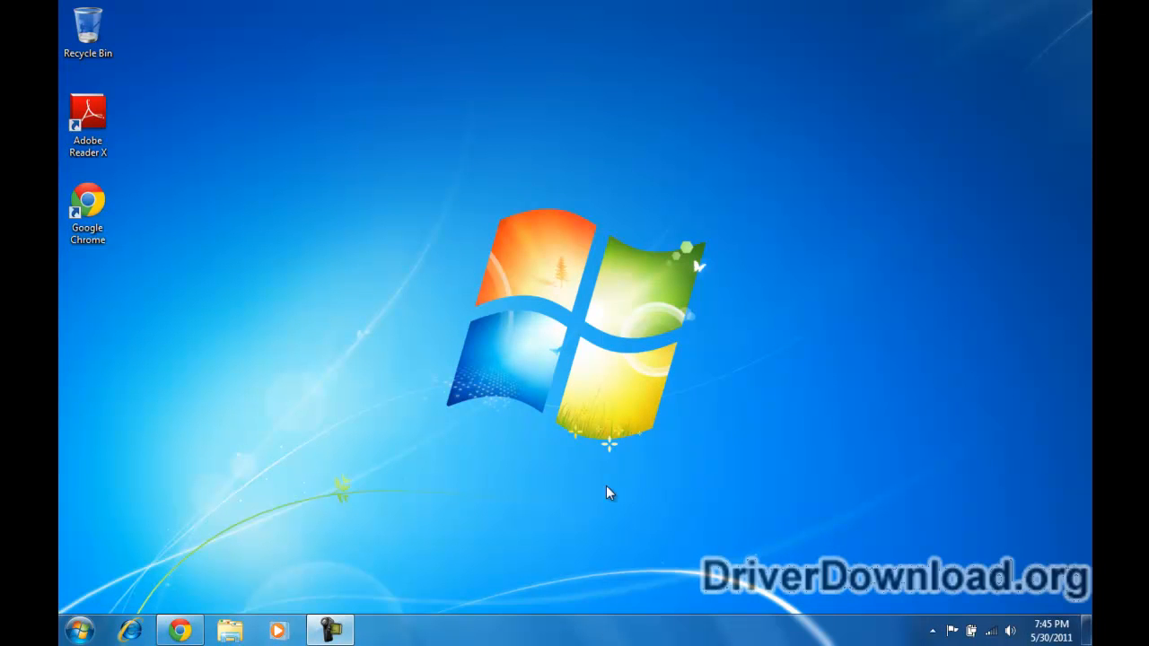
pyautogui.moveTo(453, 359)
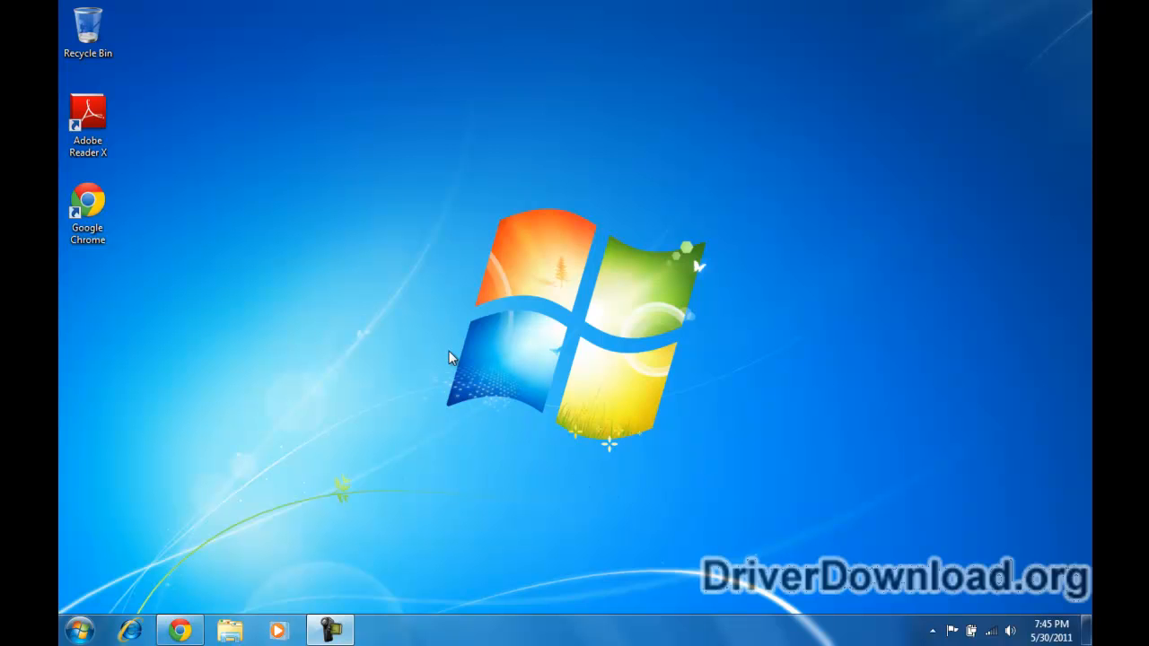
pyautogui.moveTo(329, 379)
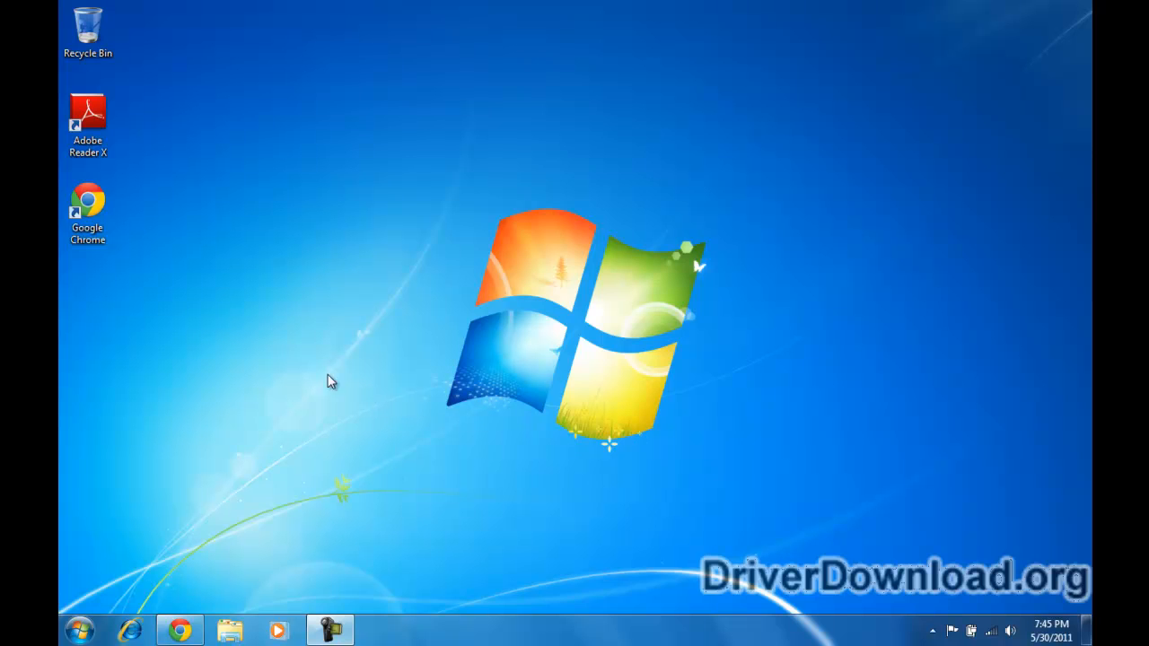
pyautogui.moveTo(104, 279)
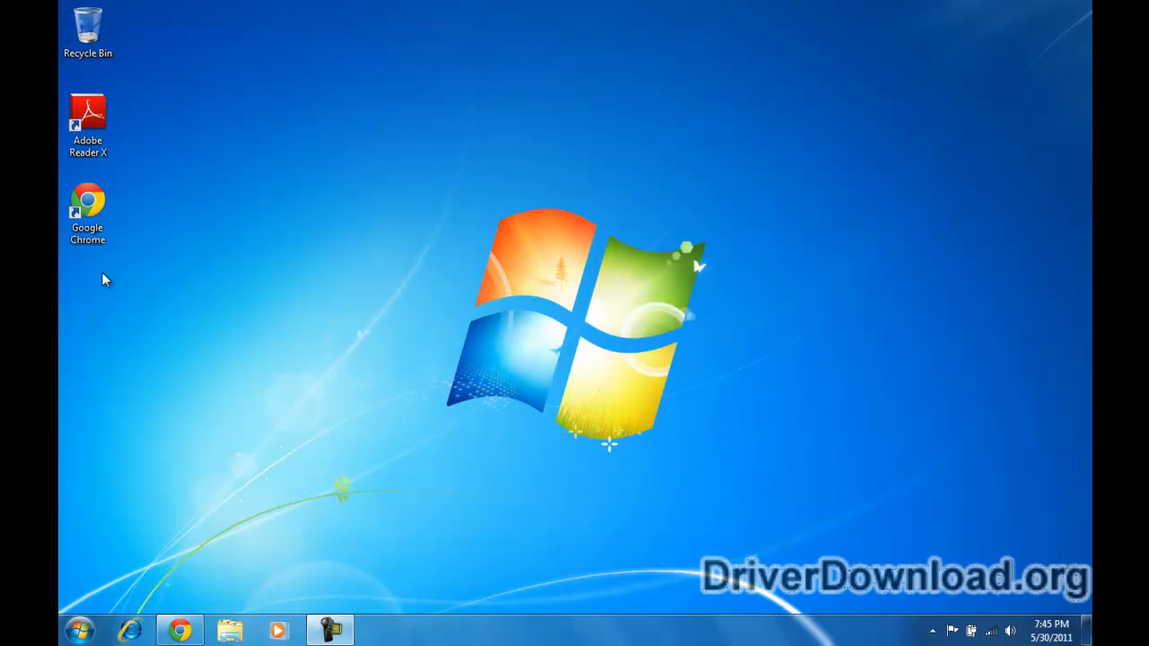
# Open Screen resolution from the desktop right-click menu to confirm 1280 × 800 (recommended).
pyautogui.rightClick(433, 202)
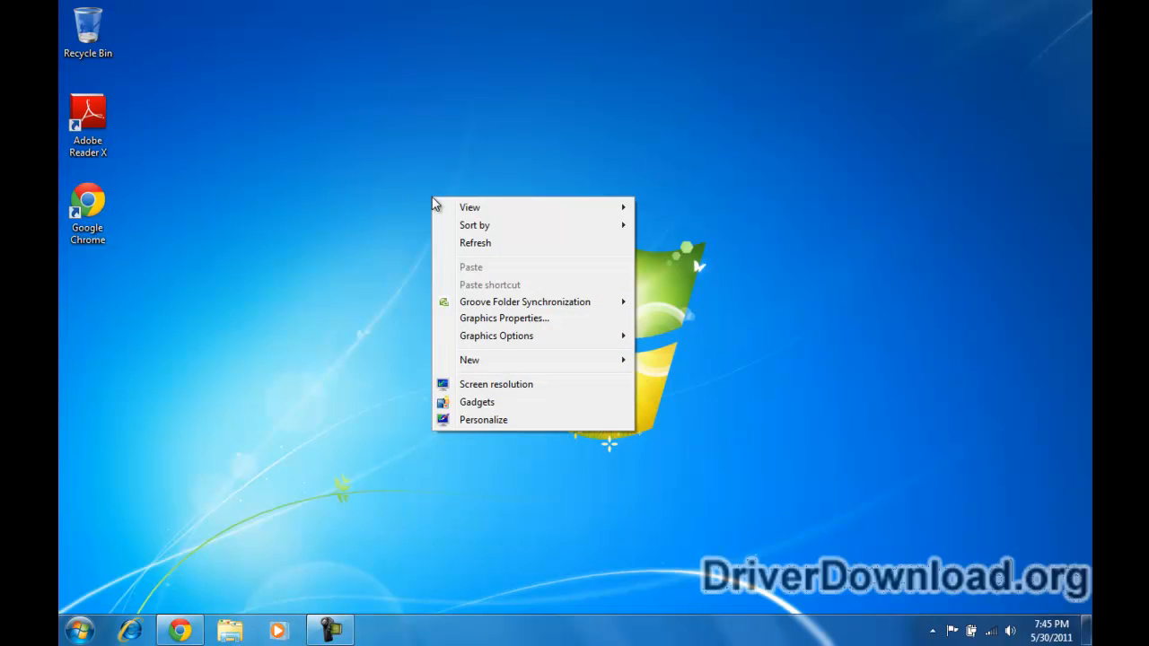
pyautogui.click(495, 383)
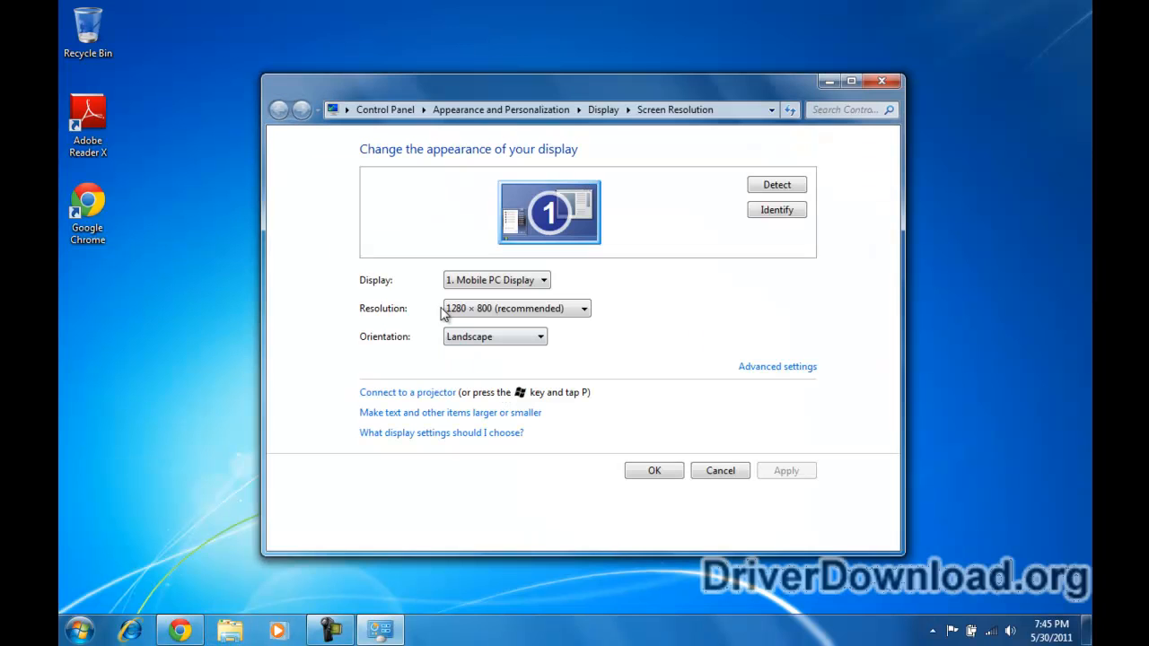
pyautogui.moveTo(564, 325)
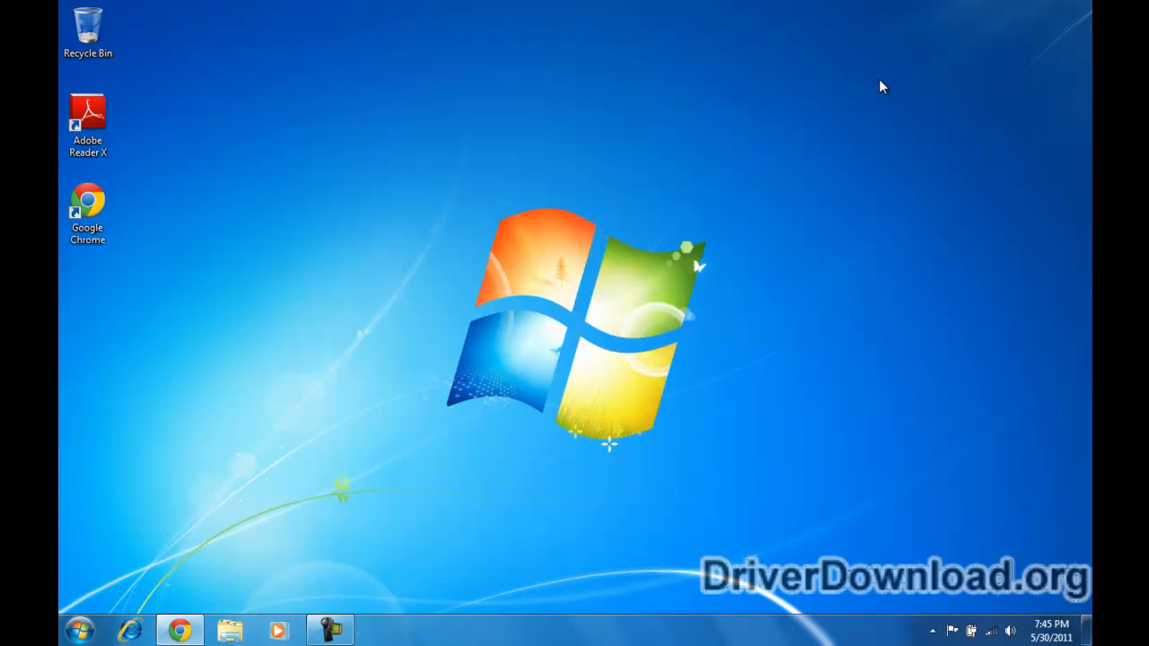
pyautogui.moveTo(460, 208)
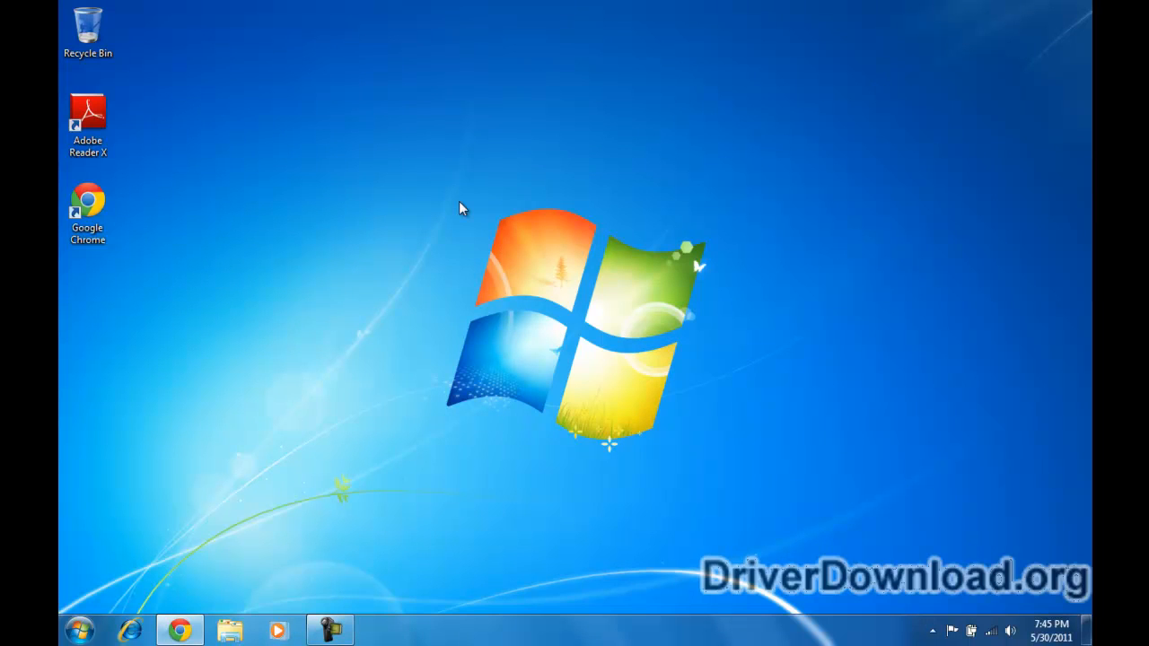